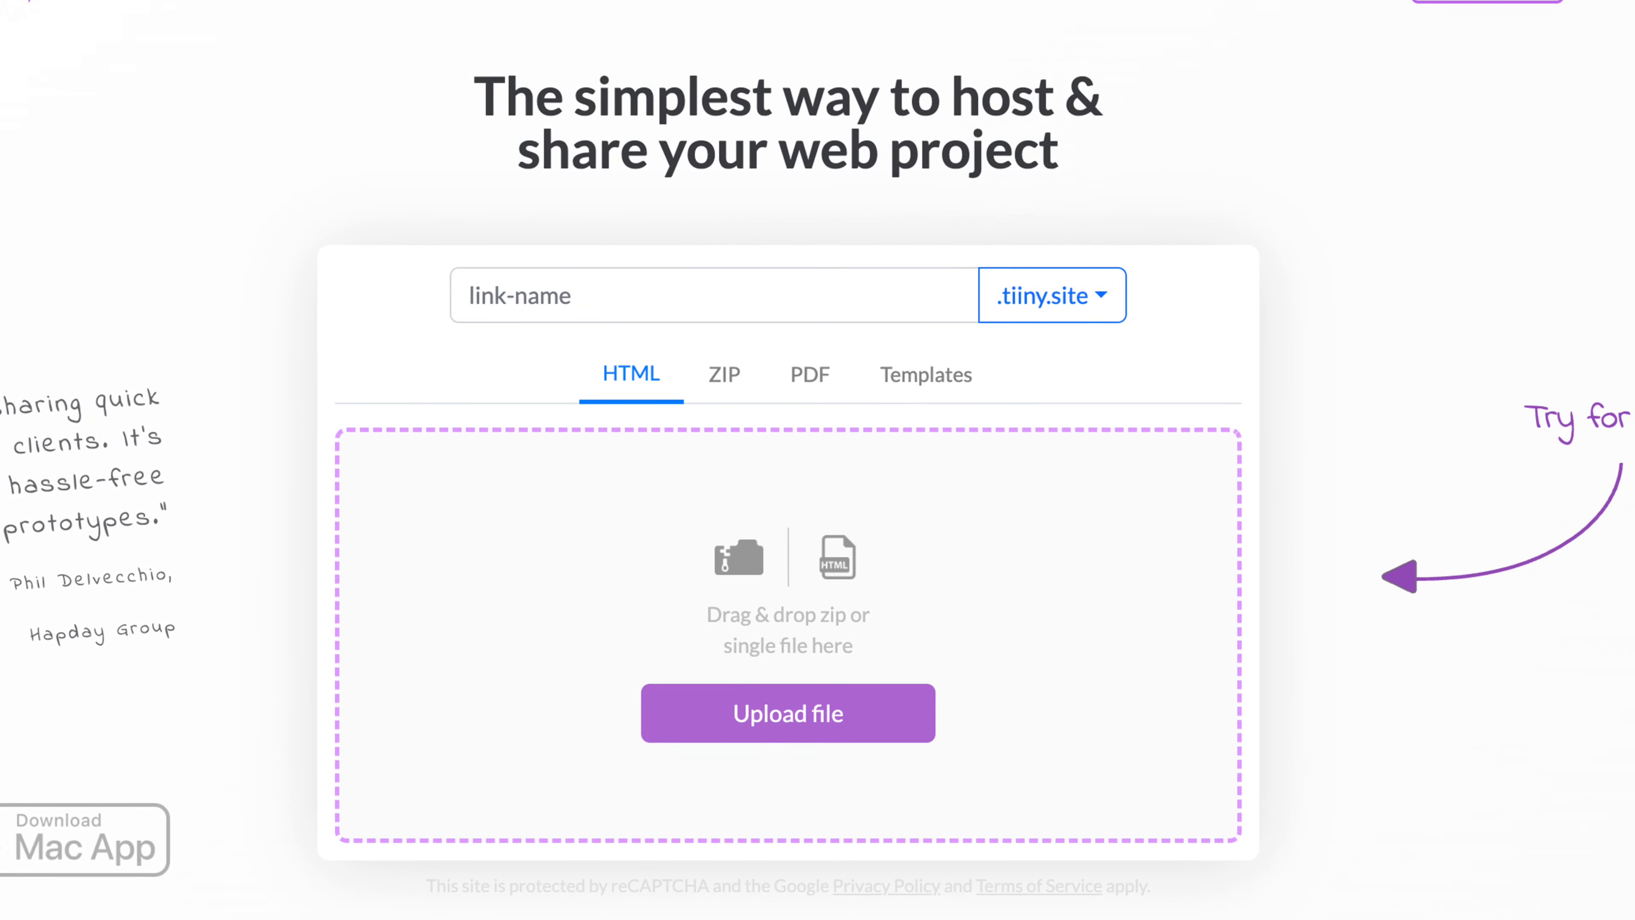
# - View the empty My Links dashboard with no live links or custom domains
pyautogui.scroll(3)
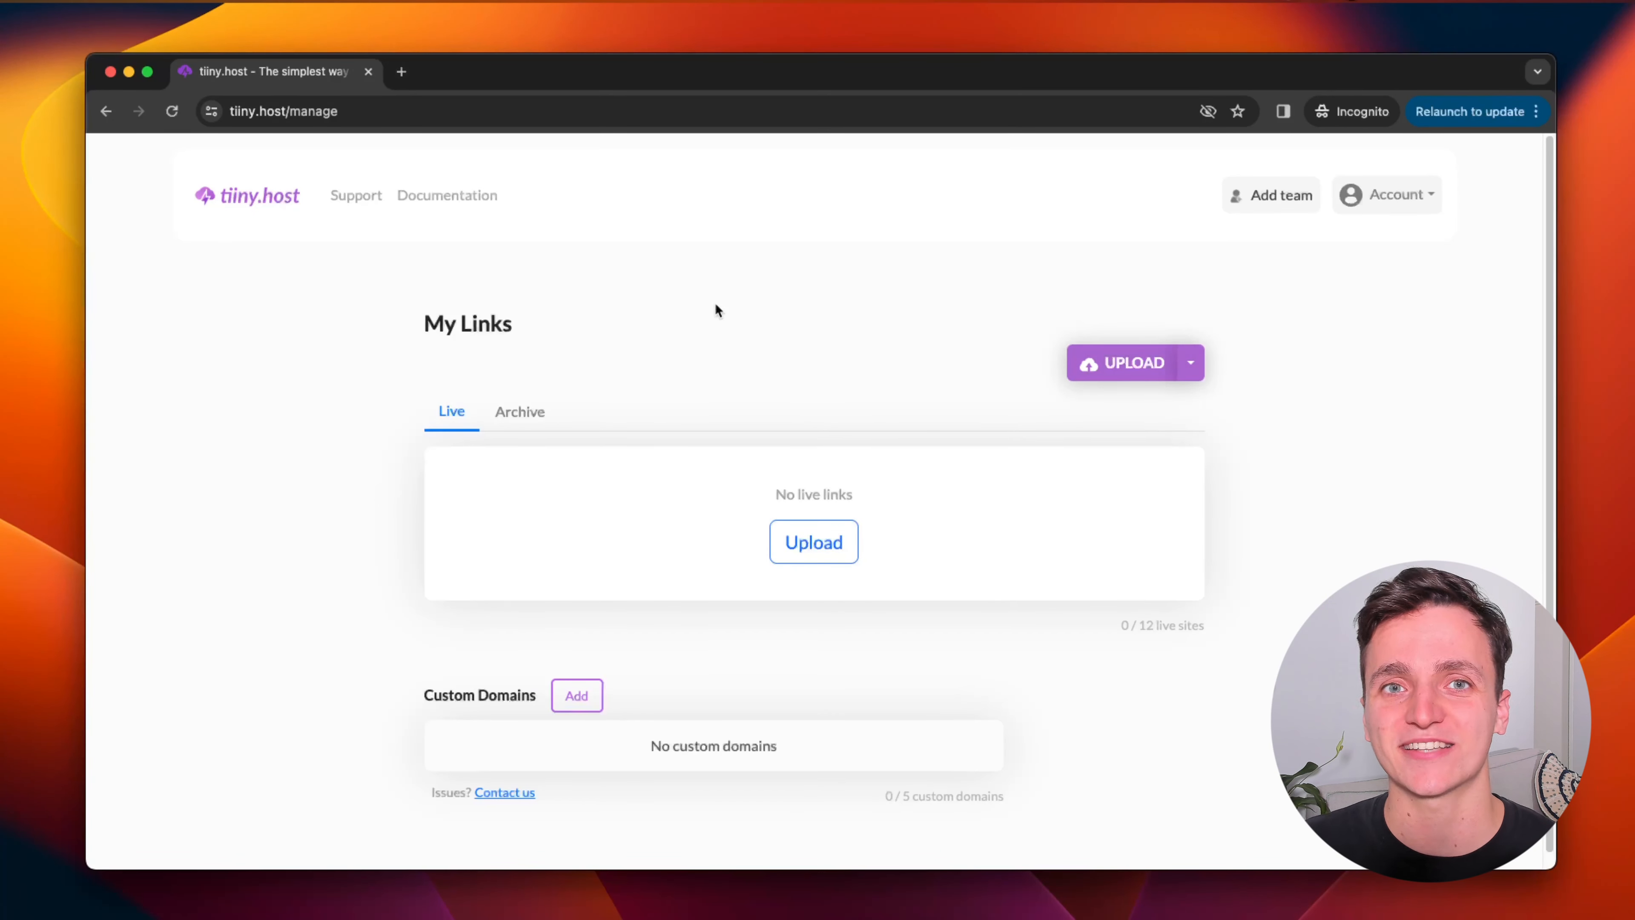
pyautogui.moveTo(710, 309)
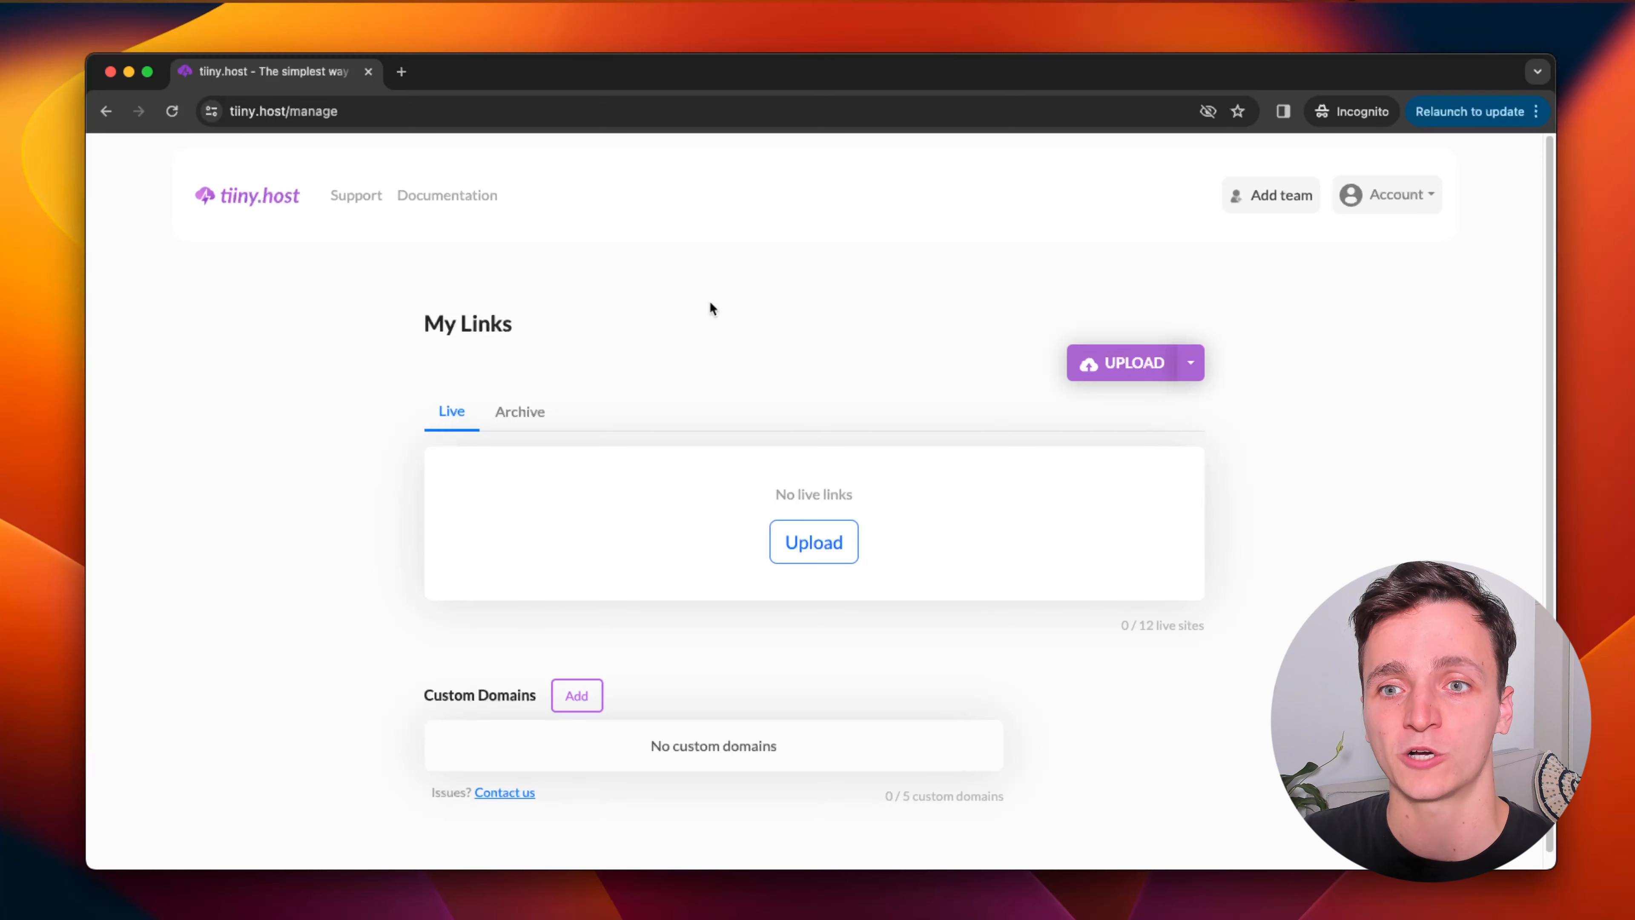
# - Upload index.html from the Desktop and publish it as my-html on the .tiny.co domain
pyautogui.click(1131, 362)
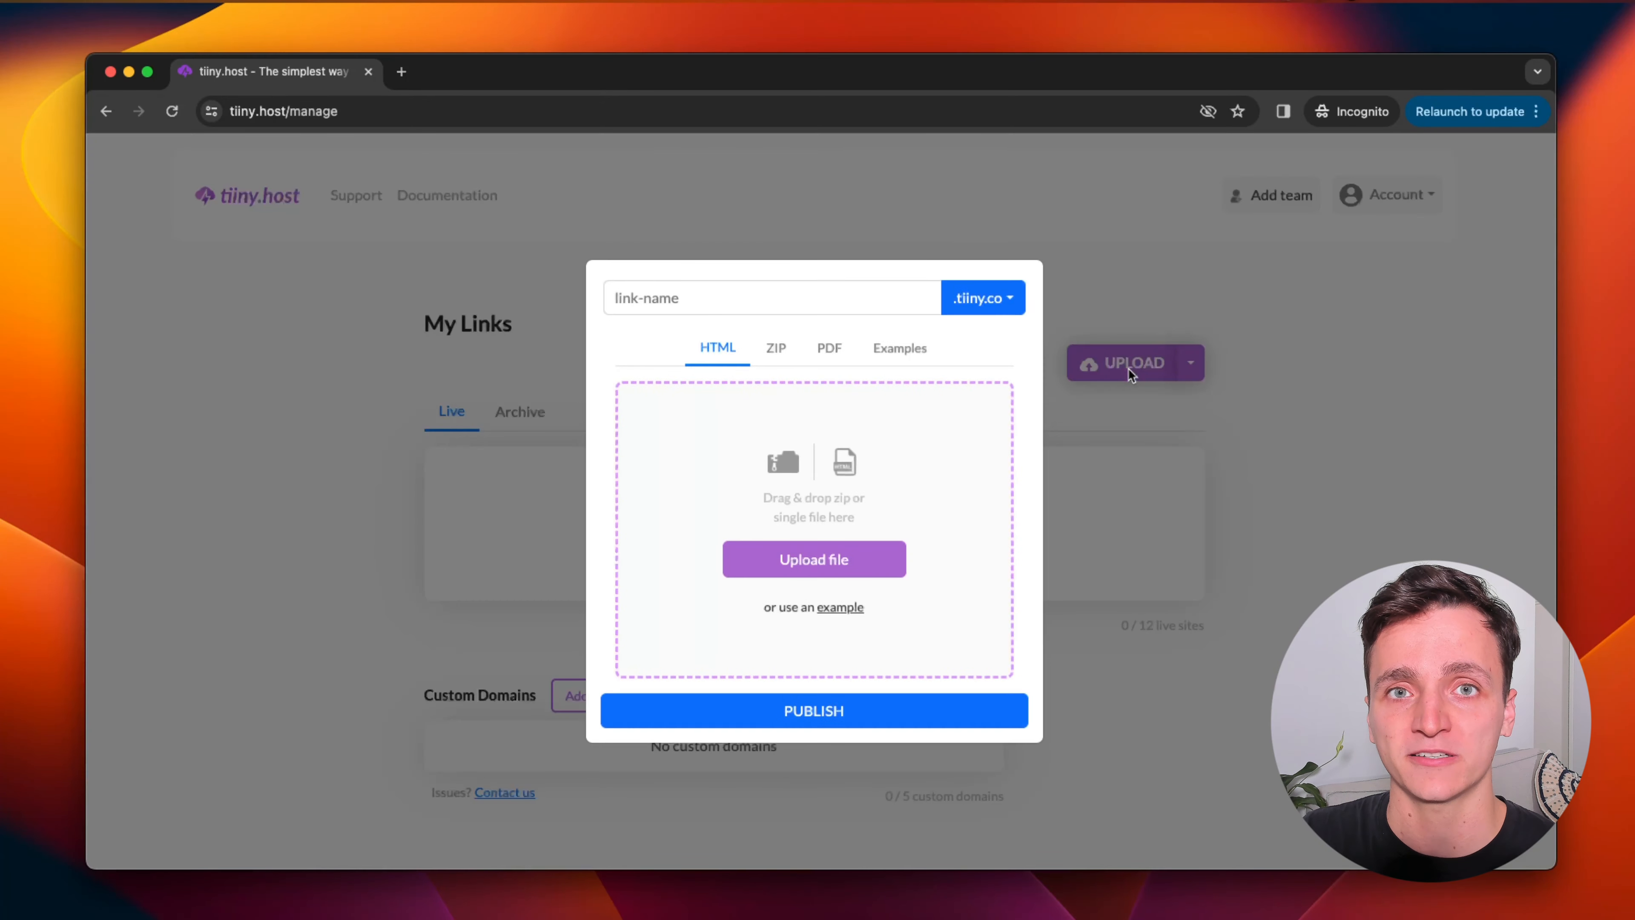
pyautogui.click(814, 559)
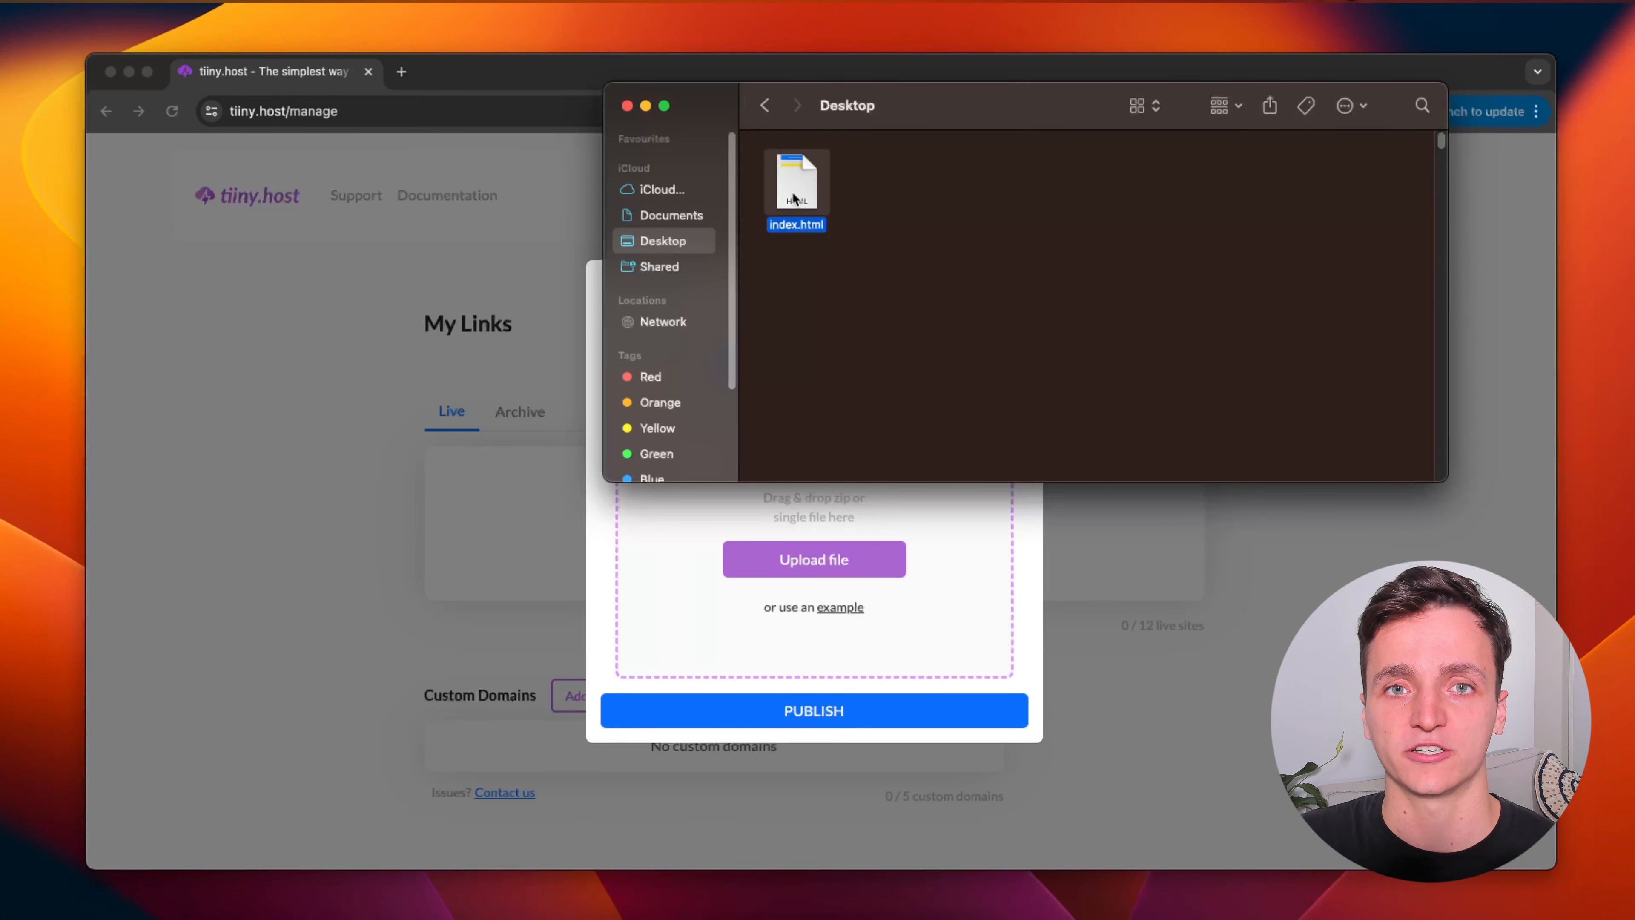
pyautogui.doubleClick(797, 180)
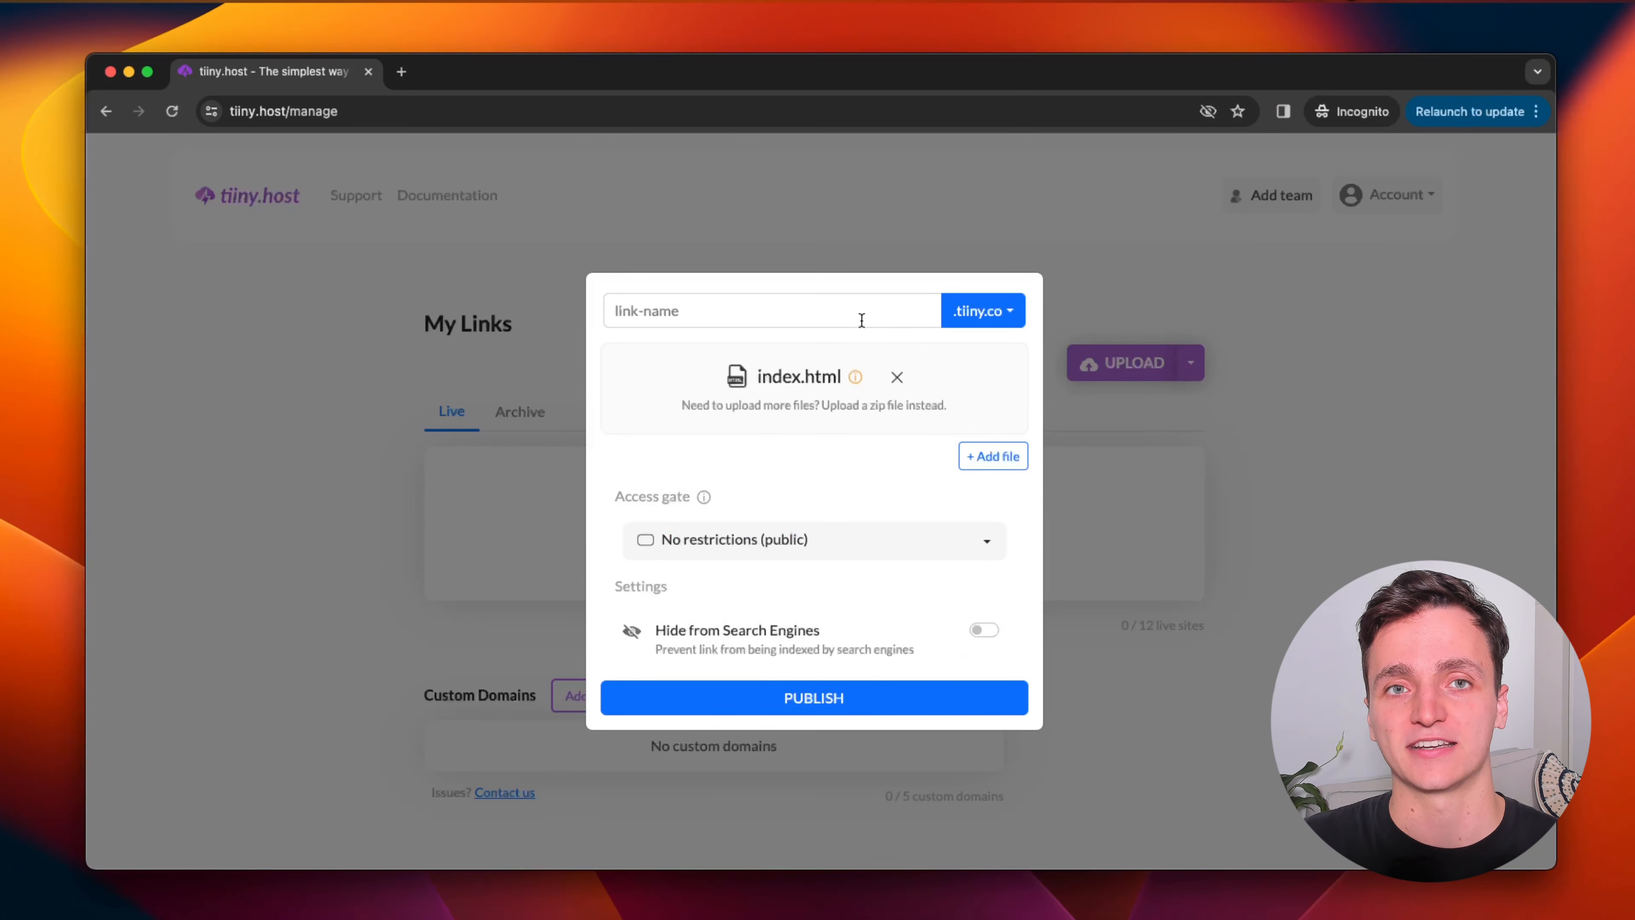
pyautogui.click(982, 310)
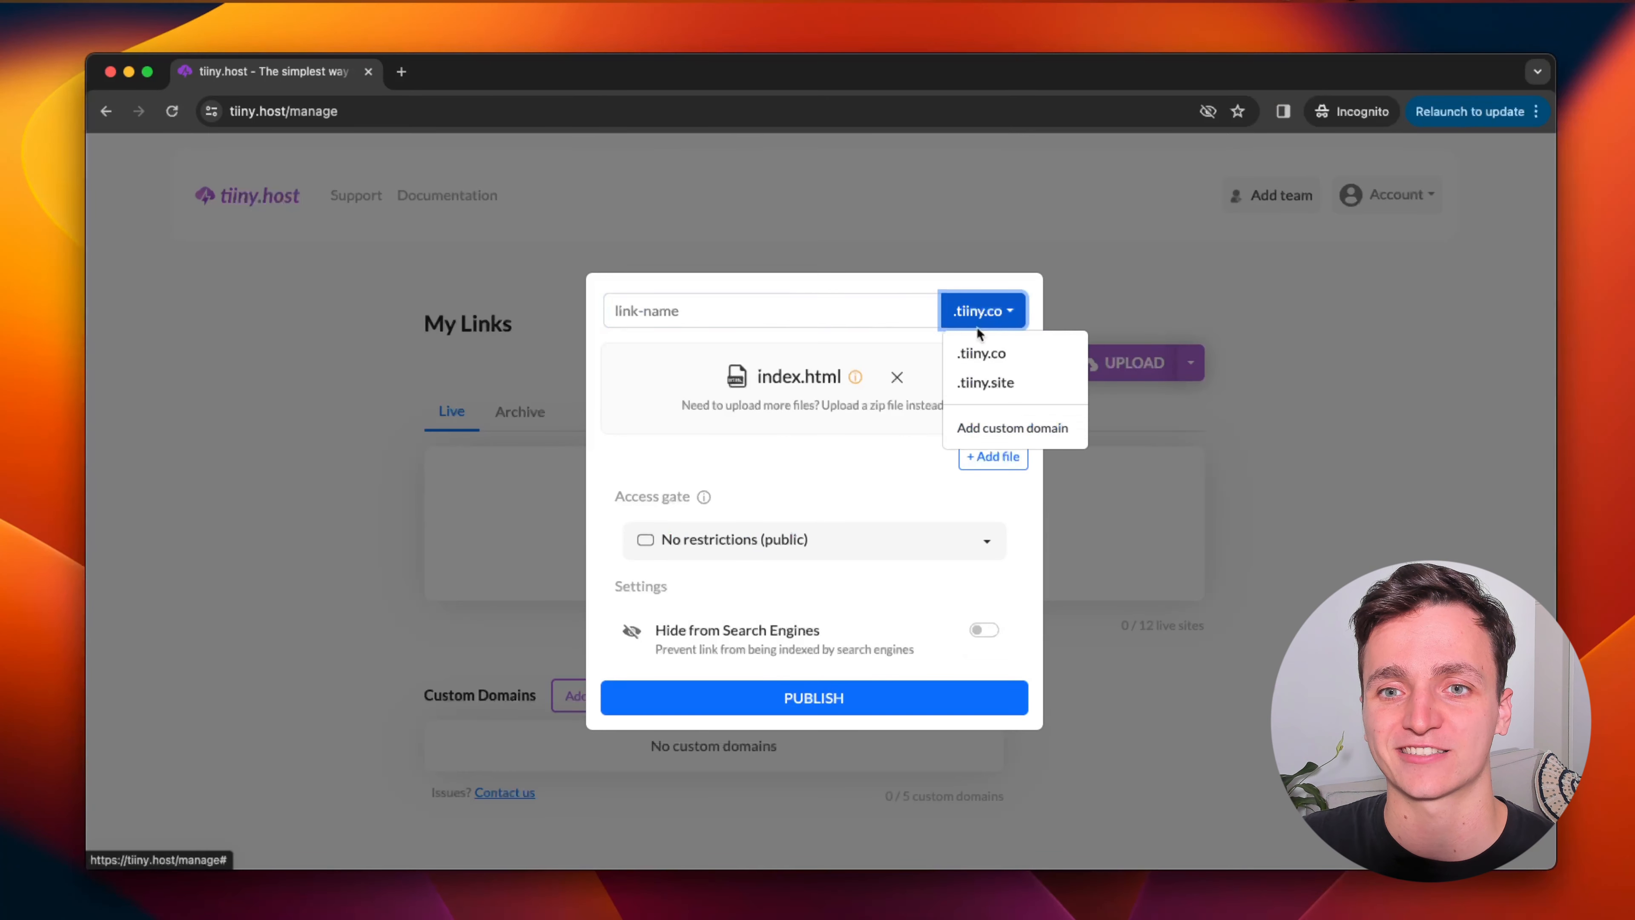
pyautogui.write('my-html')
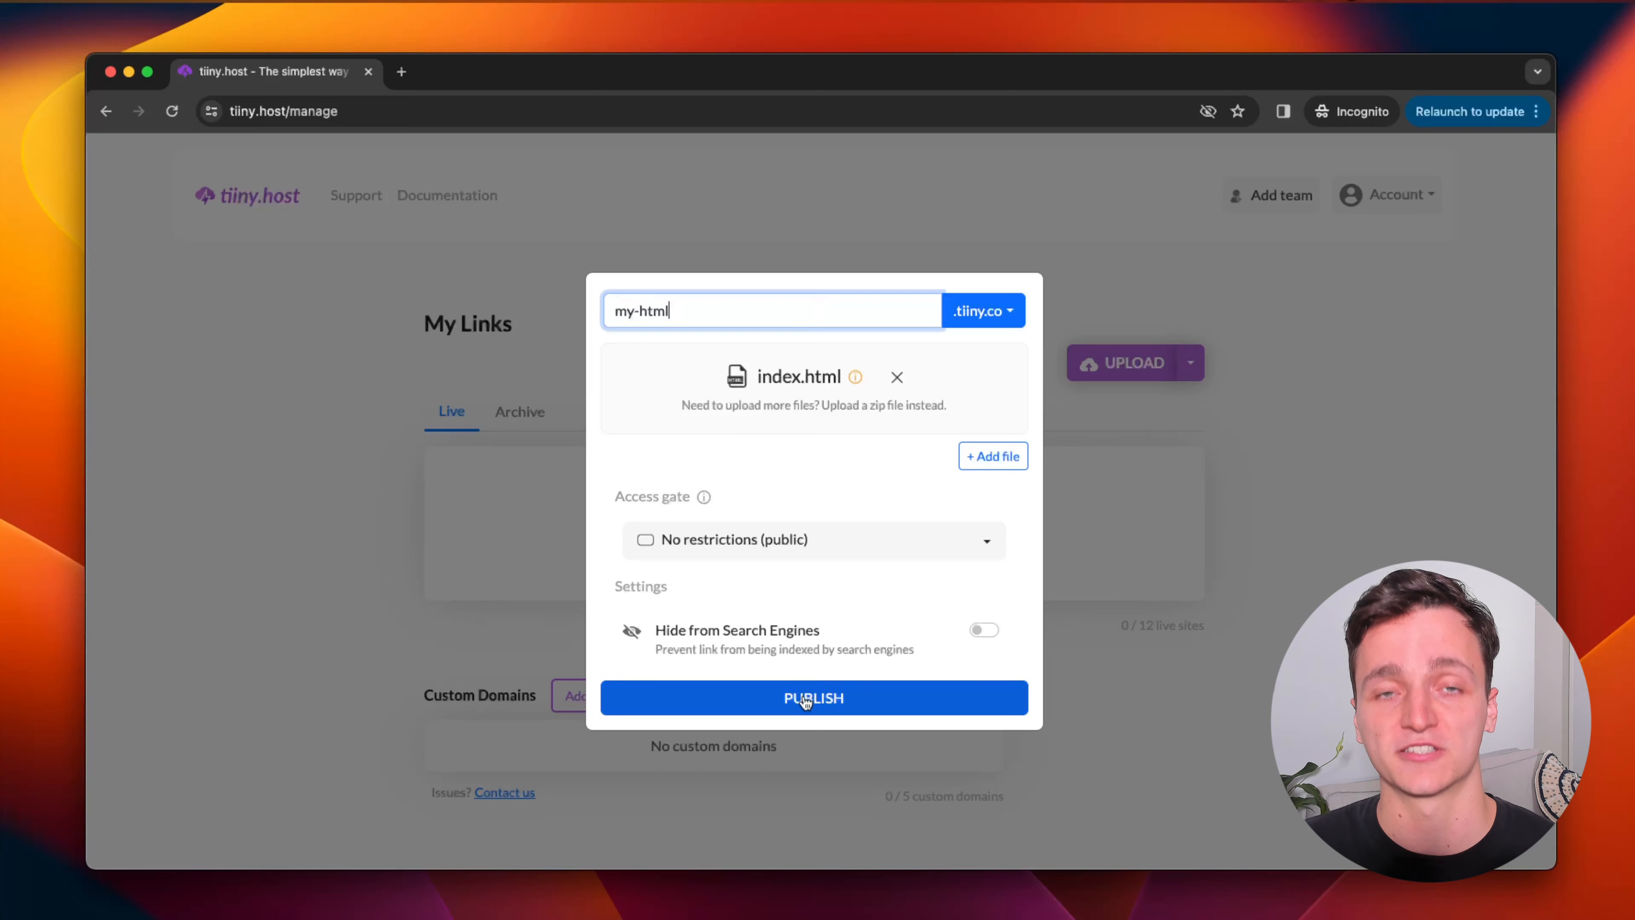
pyautogui.click(805, 698)
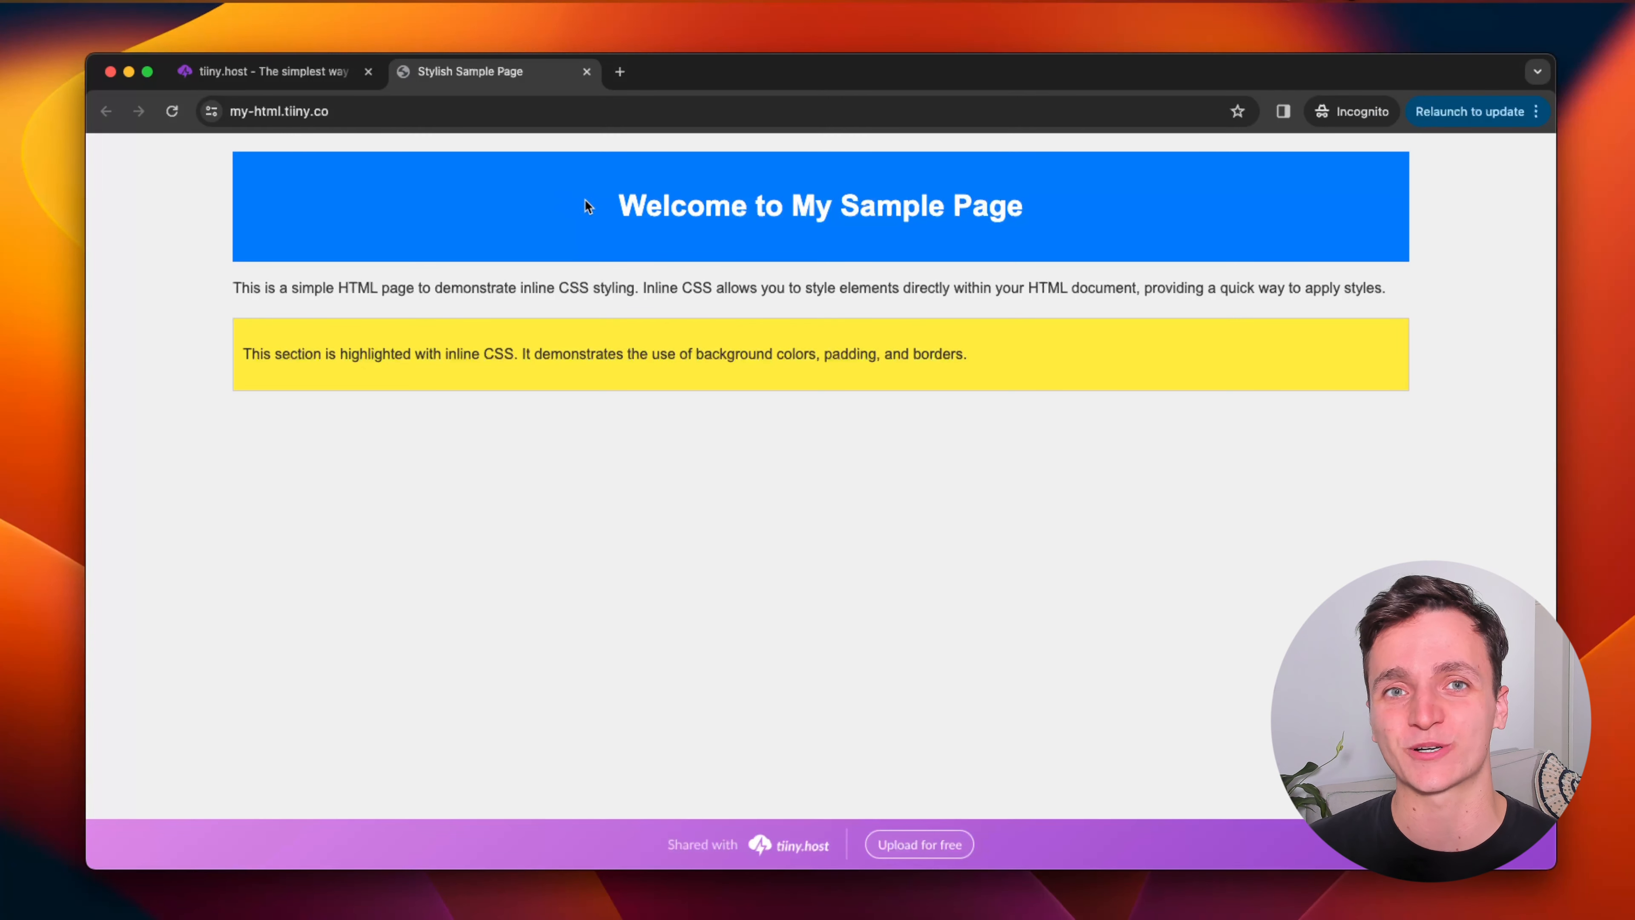
pyautogui.moveTo(734, 450)
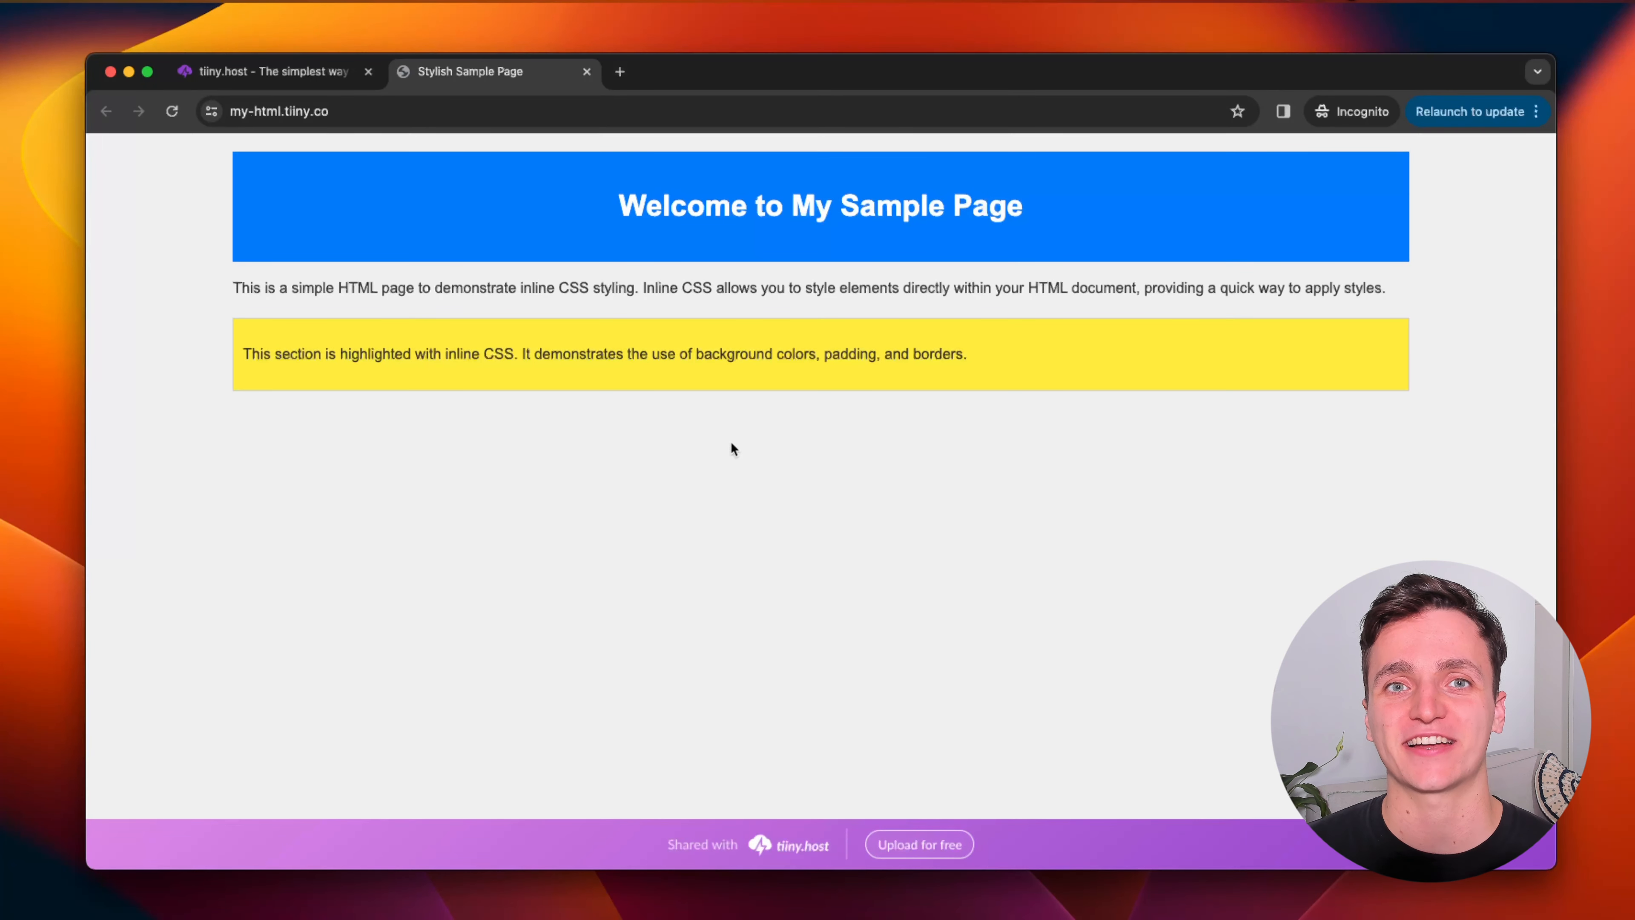
pyautogui.moveTo(516, 210)
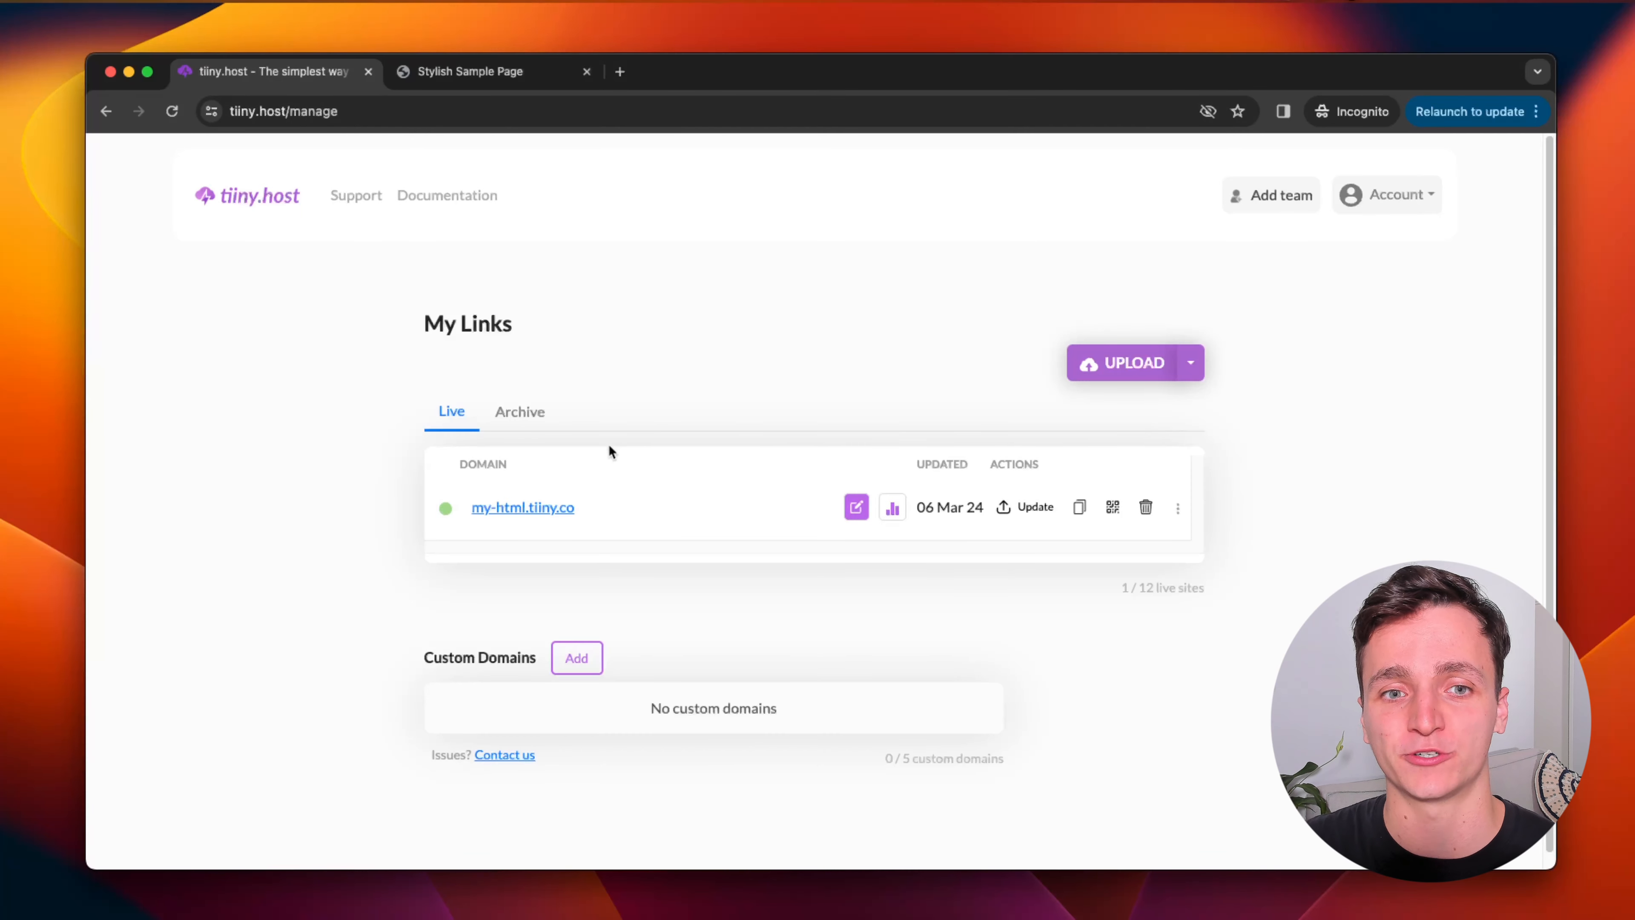
# - View visitor analytics for my-html.tiny.co from its options menu, then return to that menu
pyautogui.click(1178, 508)
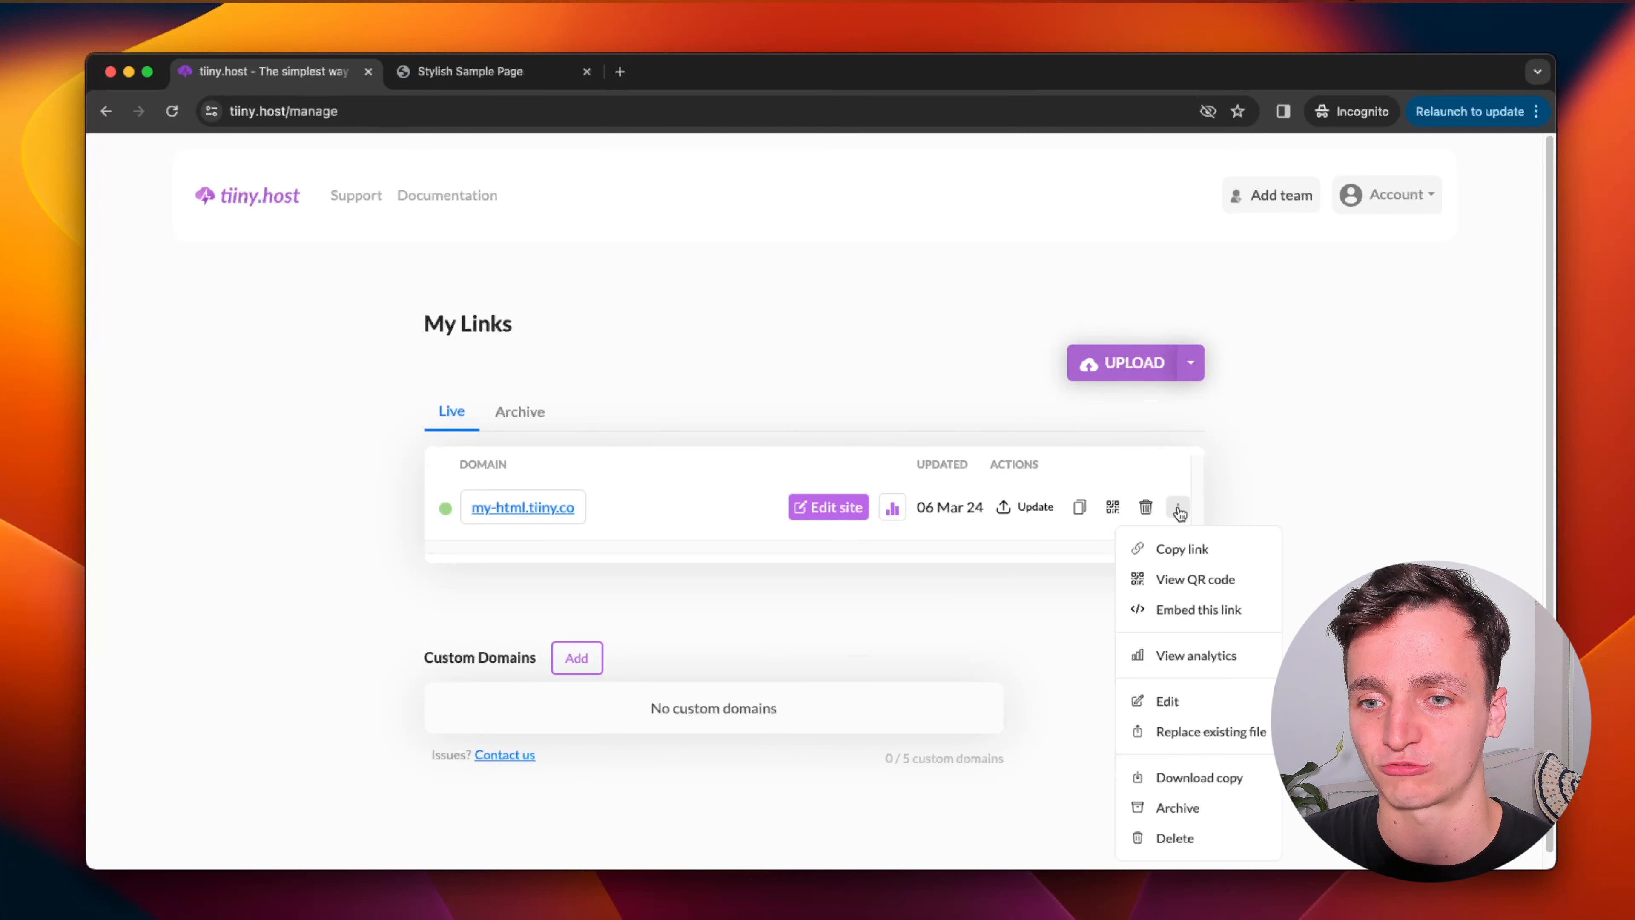
pyautogui.moveTo(1199, 665)
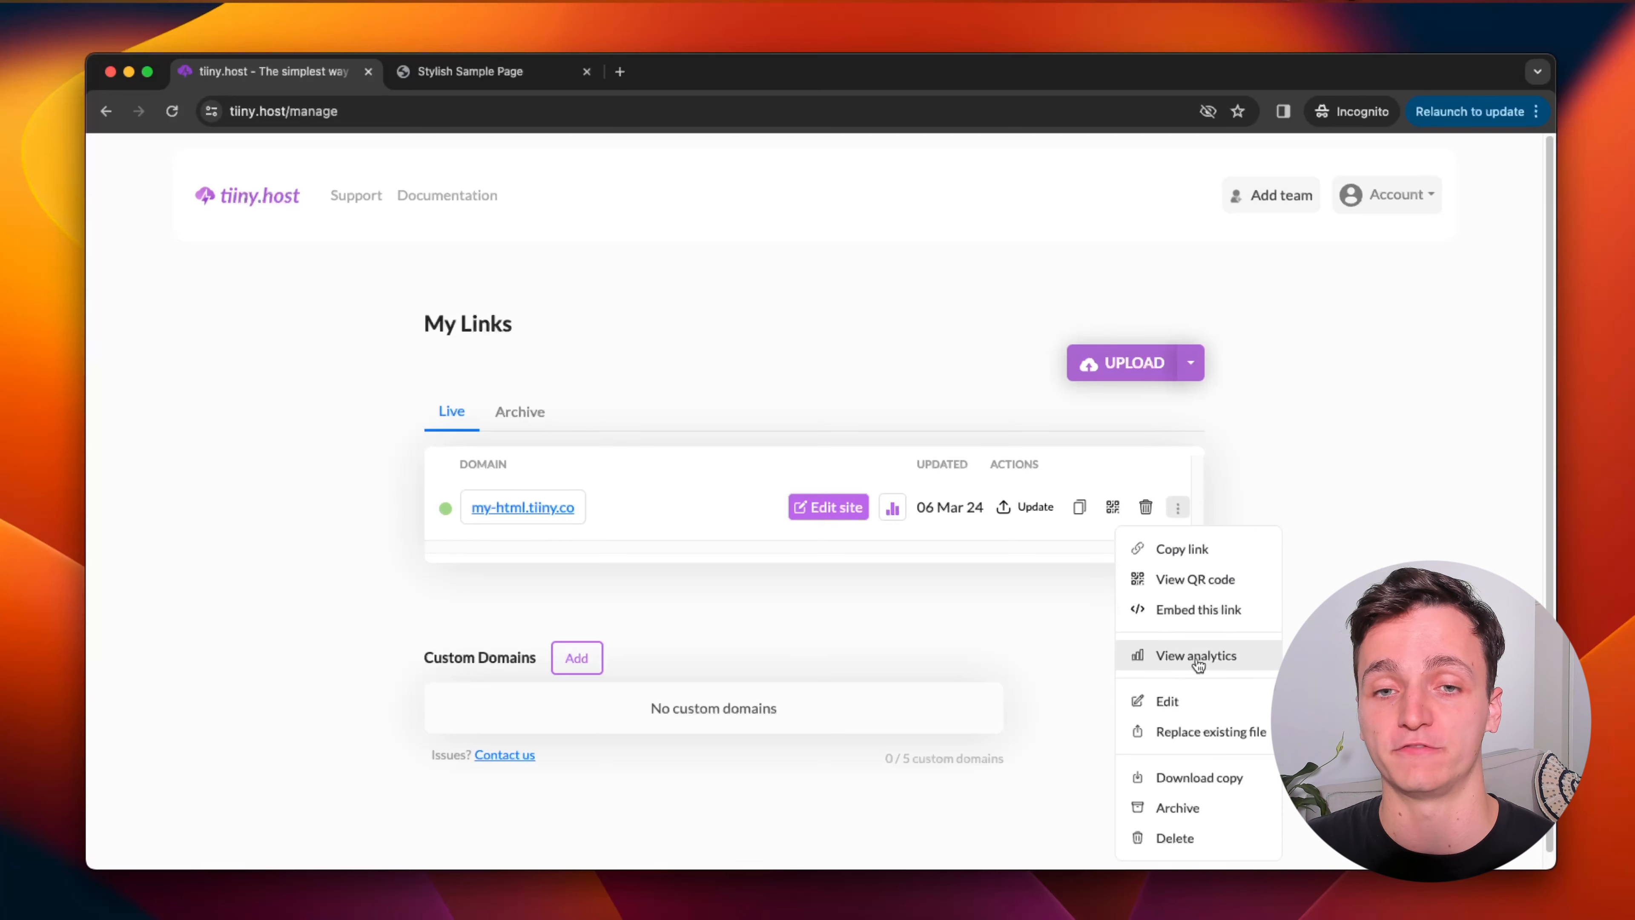
pyautogui.click(1197, 662)
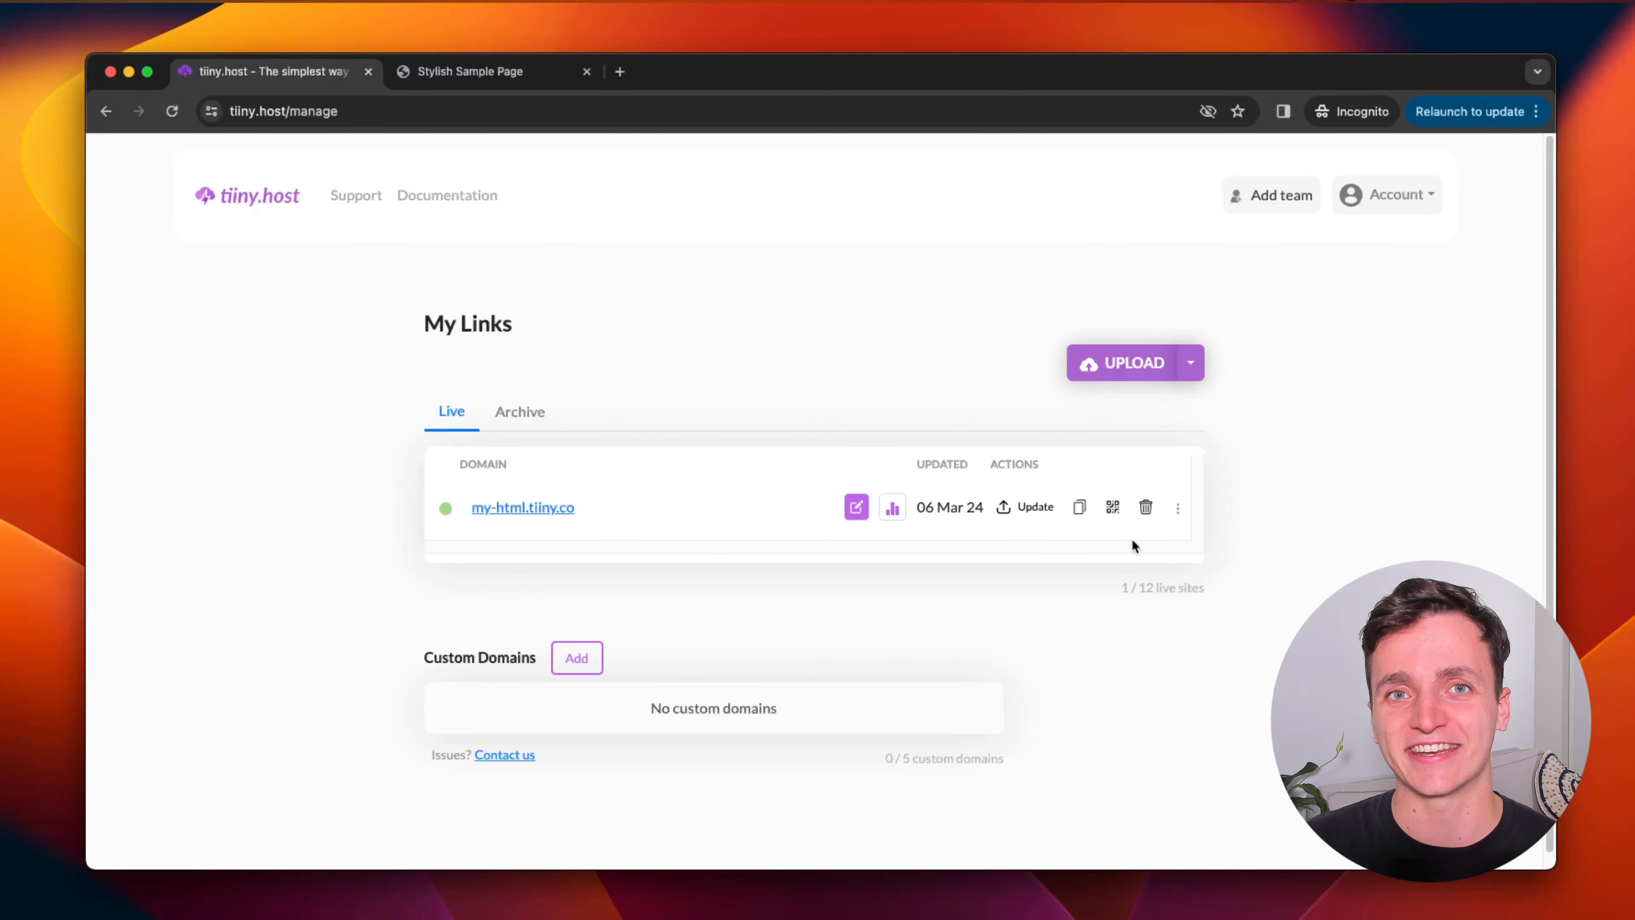
pyautogui.moveTo(1137, 571)
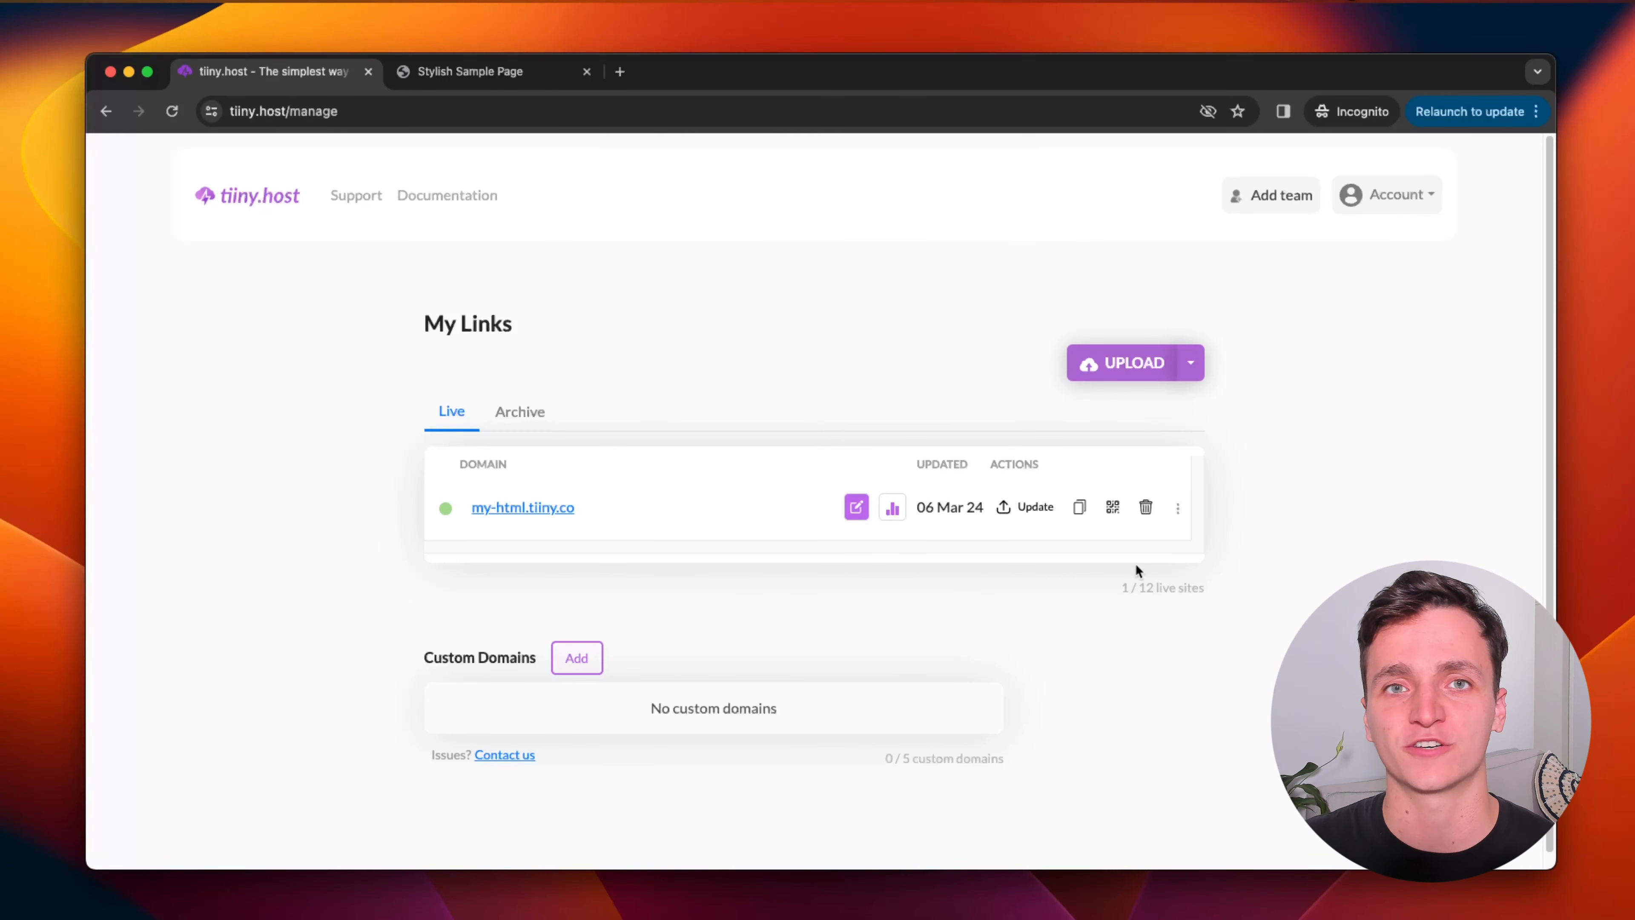
pyautogui.click(1177, 507)
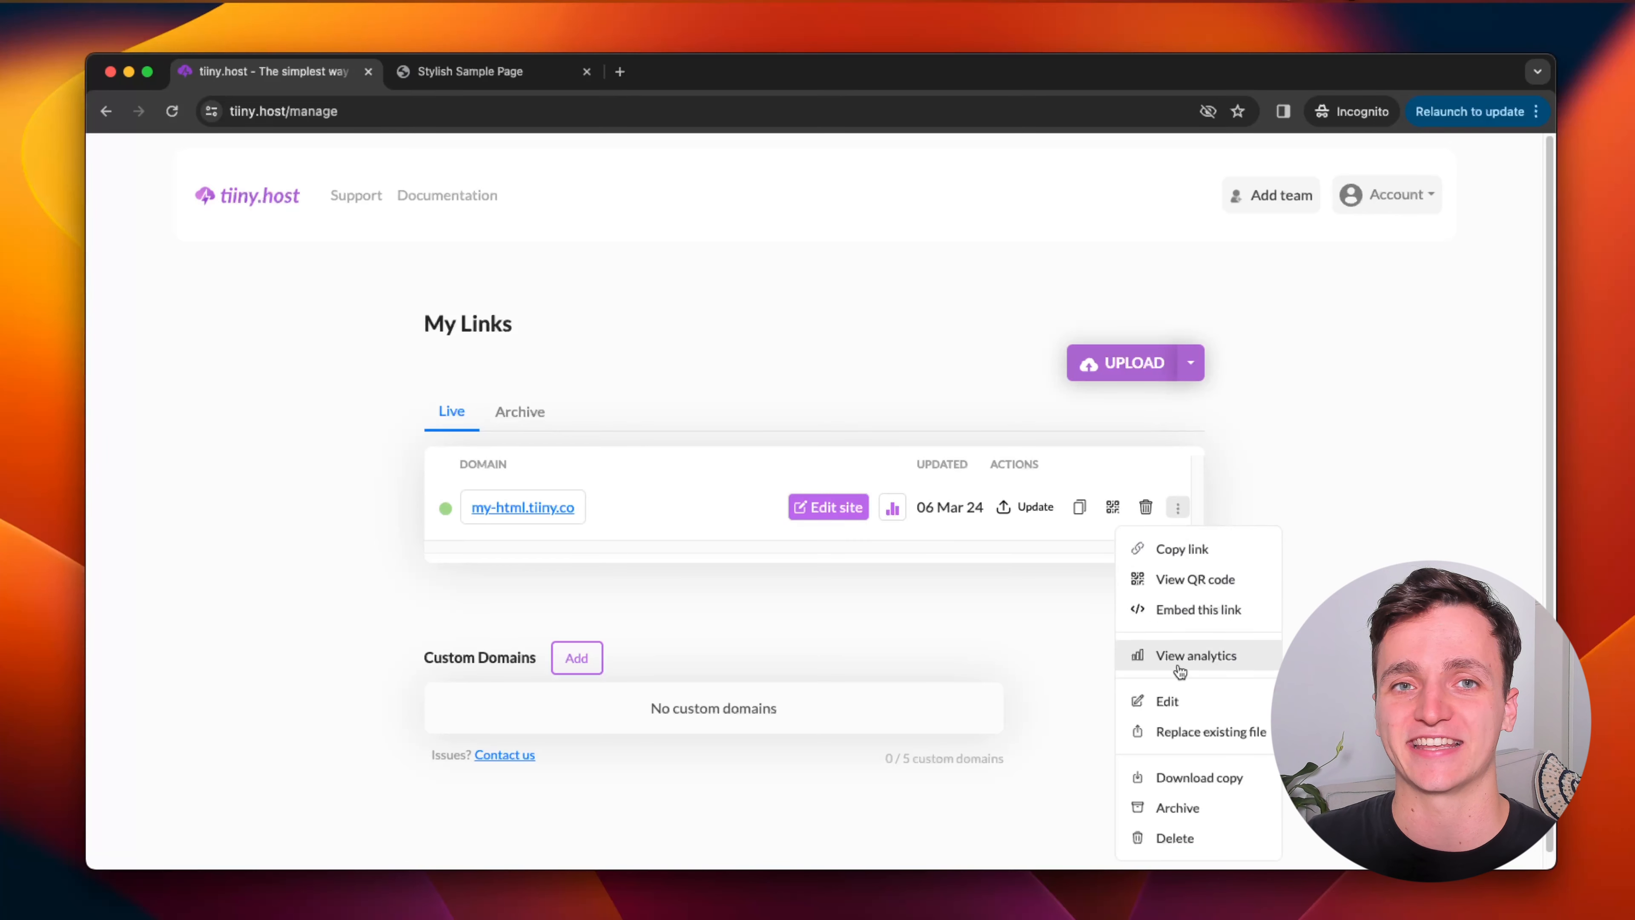
# - Bring my-html.tiny.co into the editor with its HTML source shown beside the preview
pyautogui.click(1166, 700)
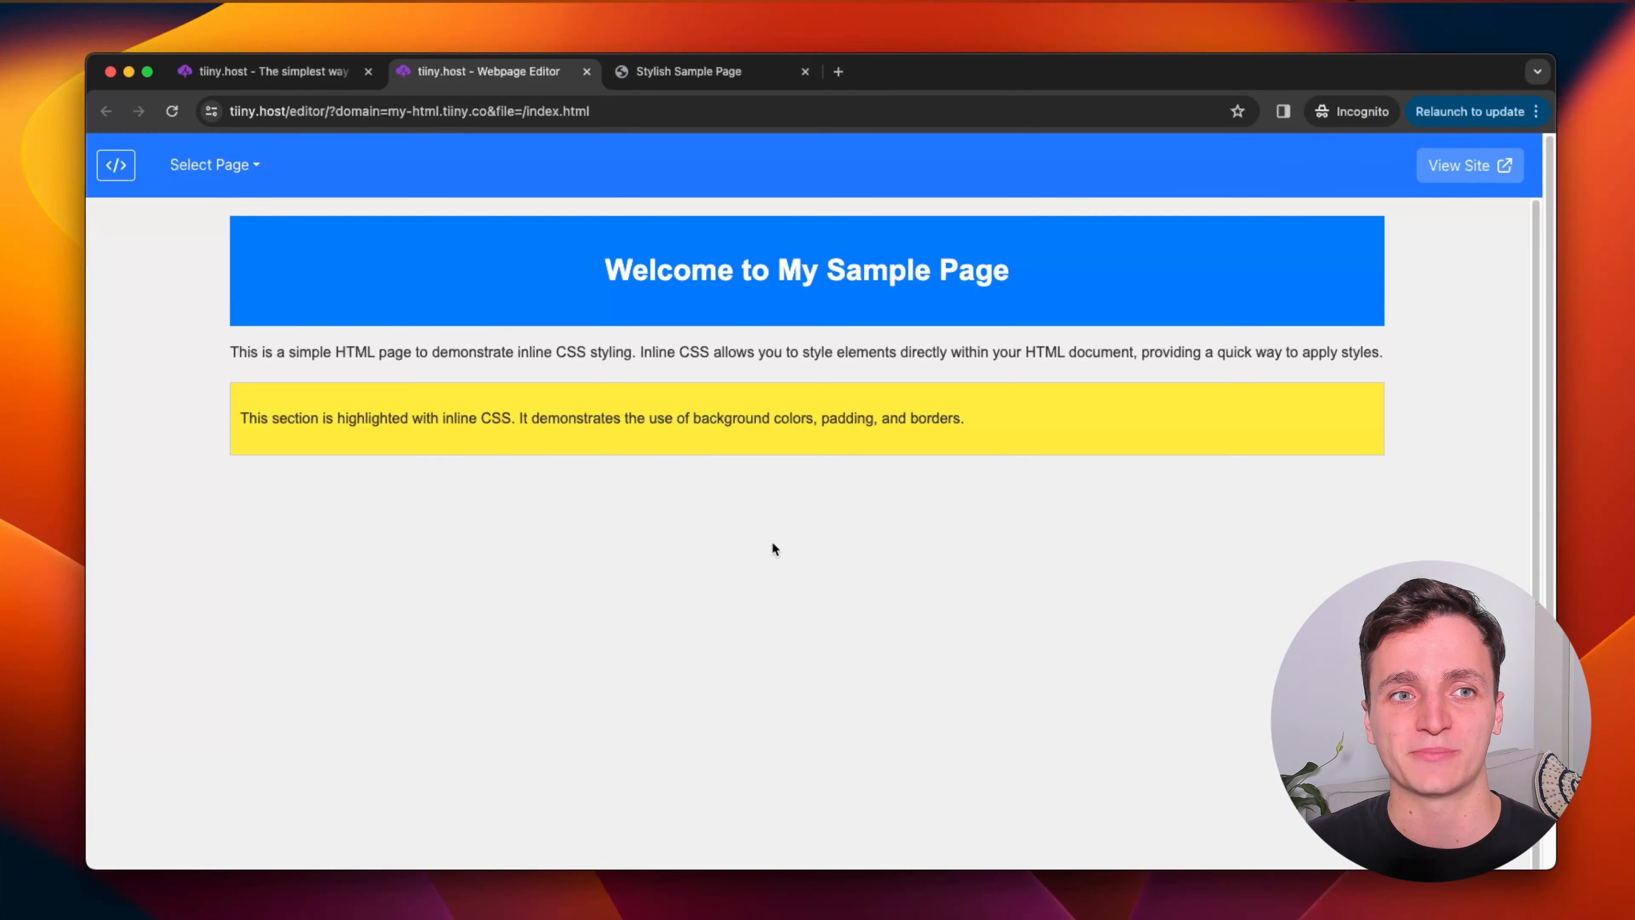
pyautogui.click(116, 165)
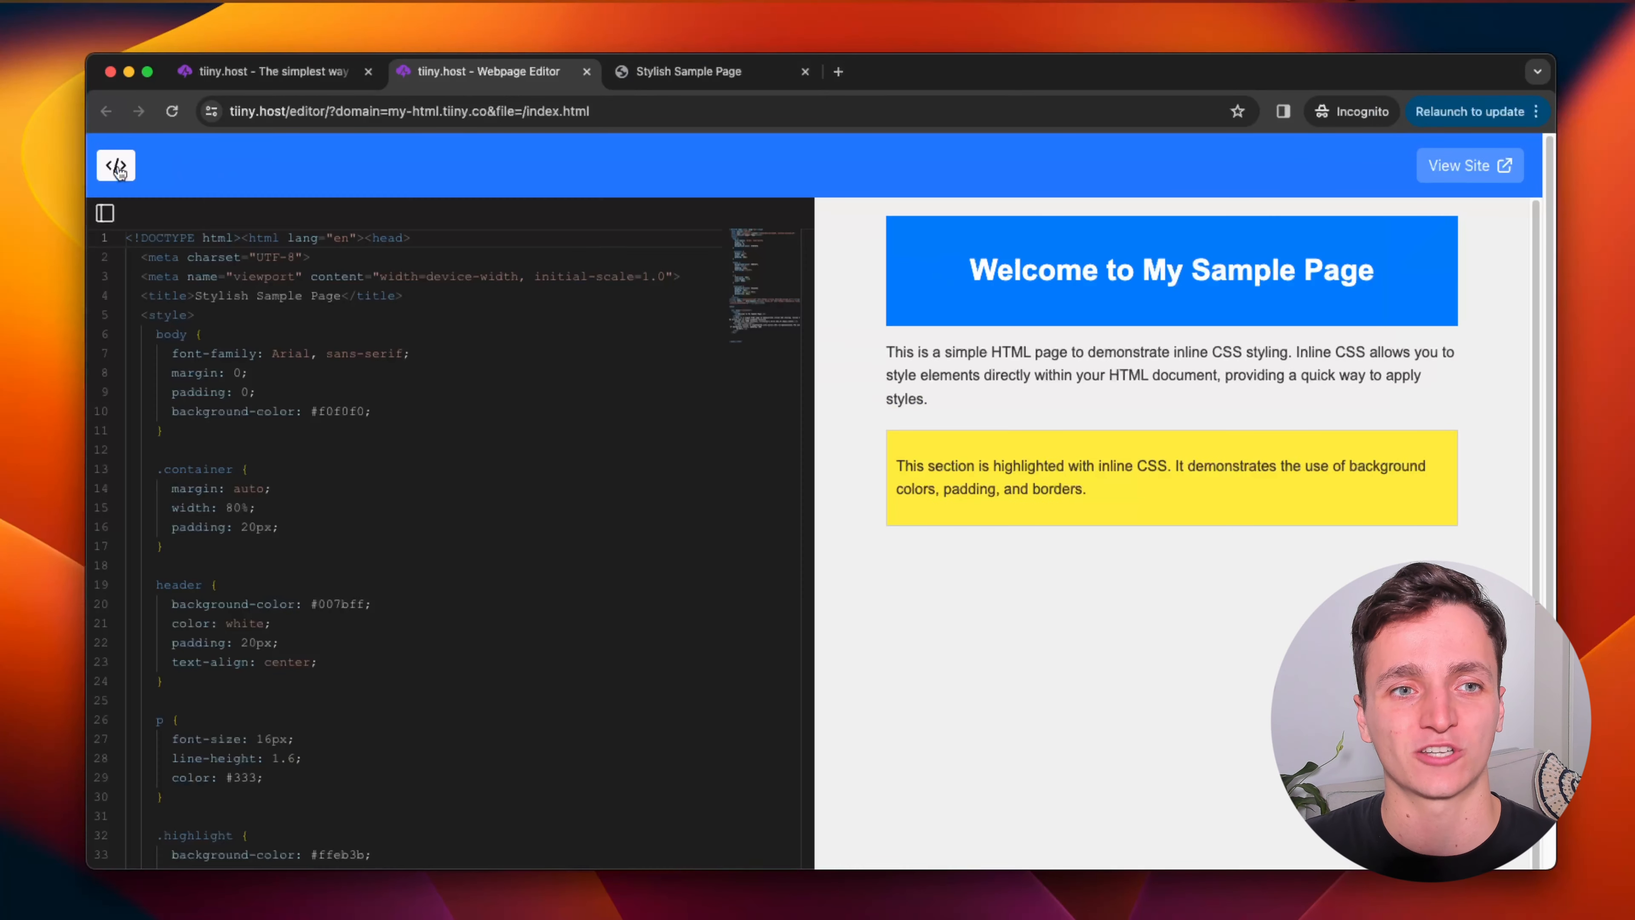
pyautogui.moveTo(125, 237); pyautogui.dragTo(368, 563)
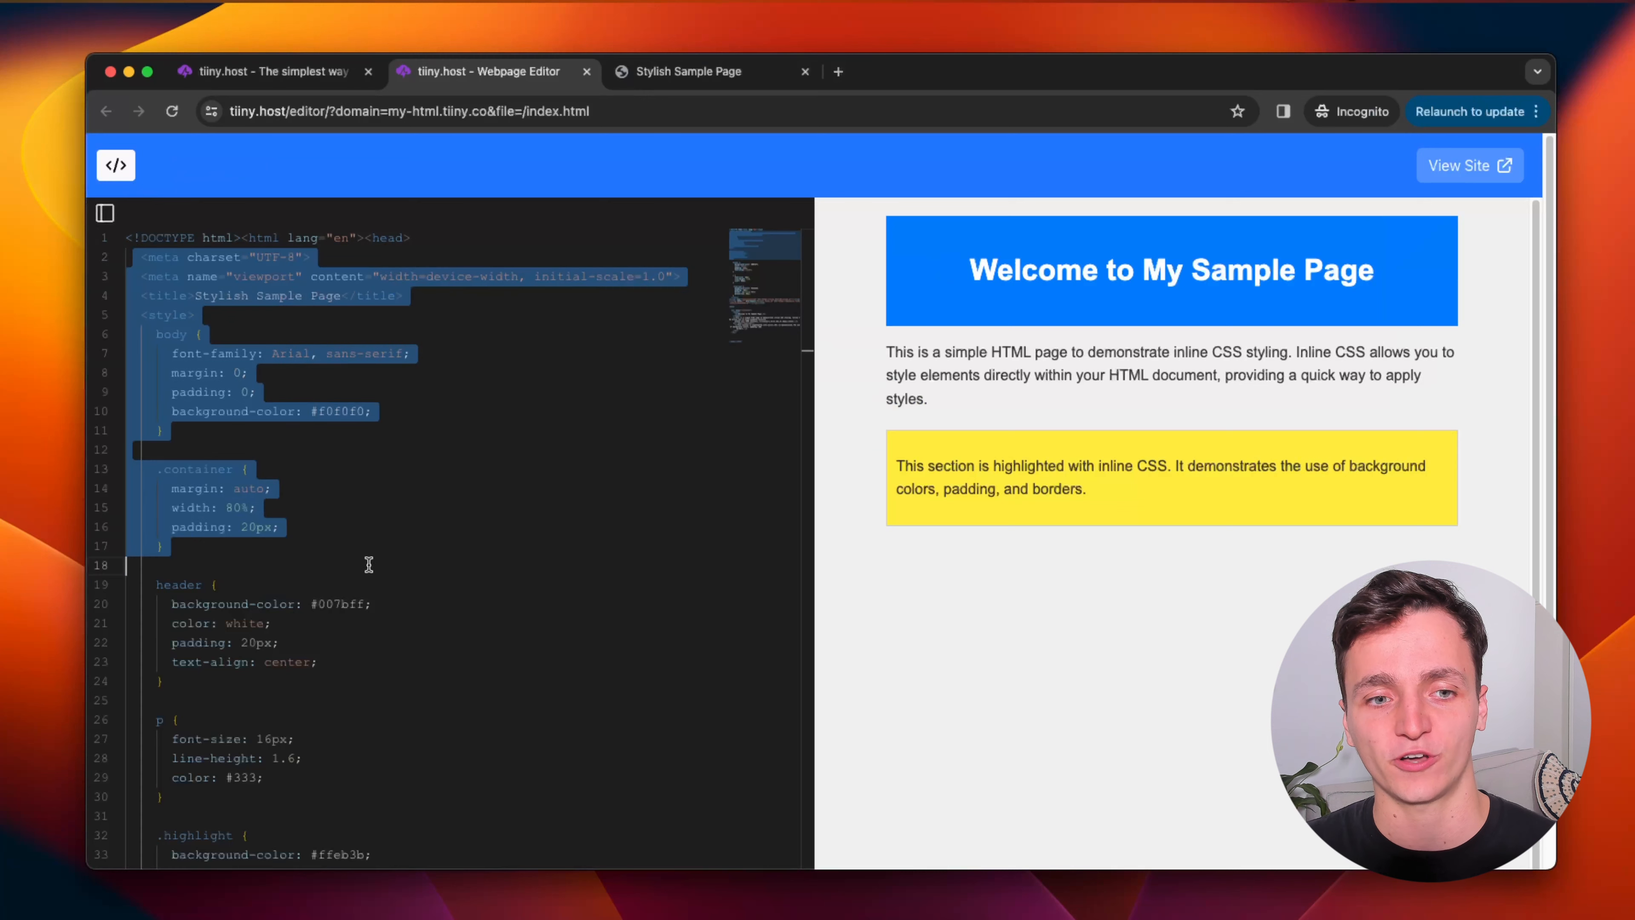
pyautogui.scroll(-3)
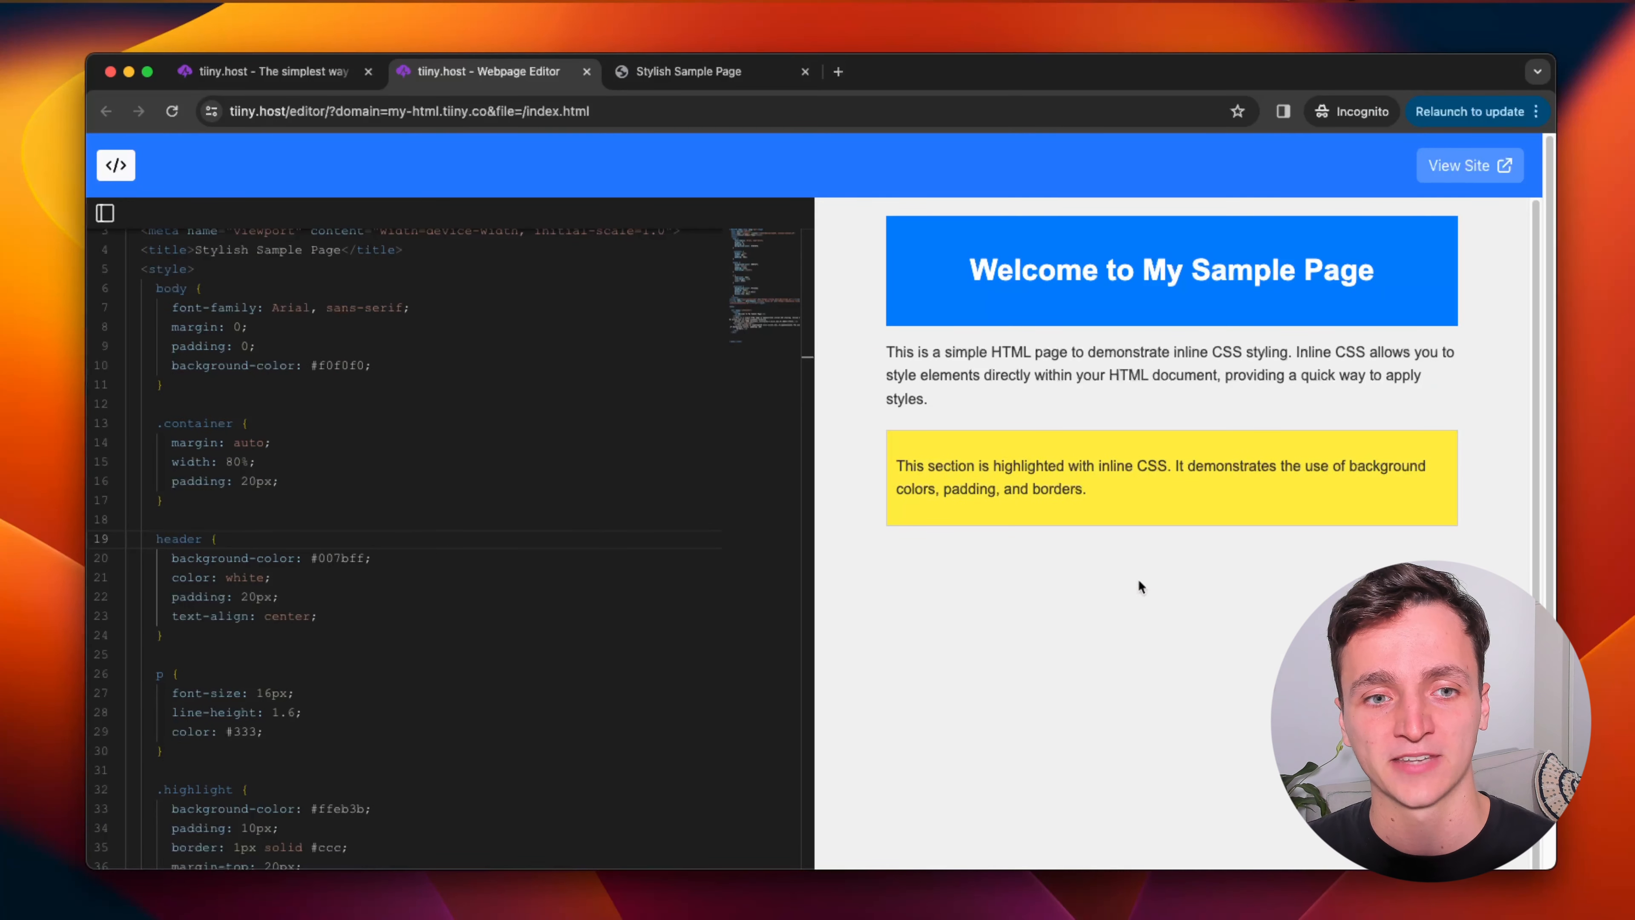
pyautogui.scroll(-3)
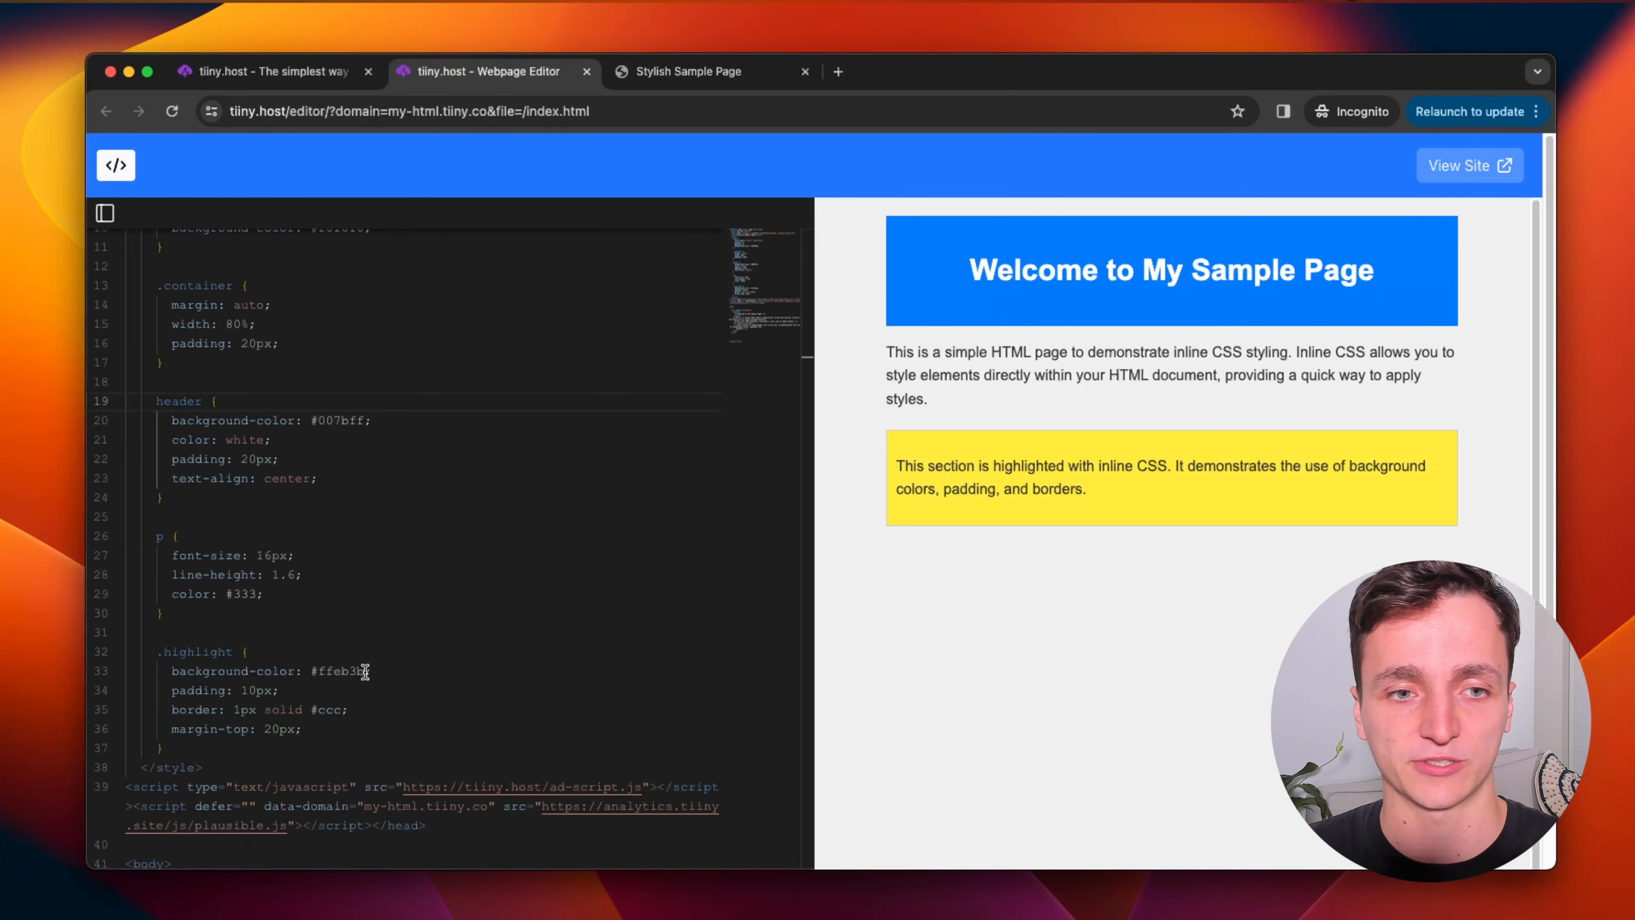
# - Change the .highlight background from #ffeb3b to red and publish the edited page
pyautogui.doubleClick(337, 671)
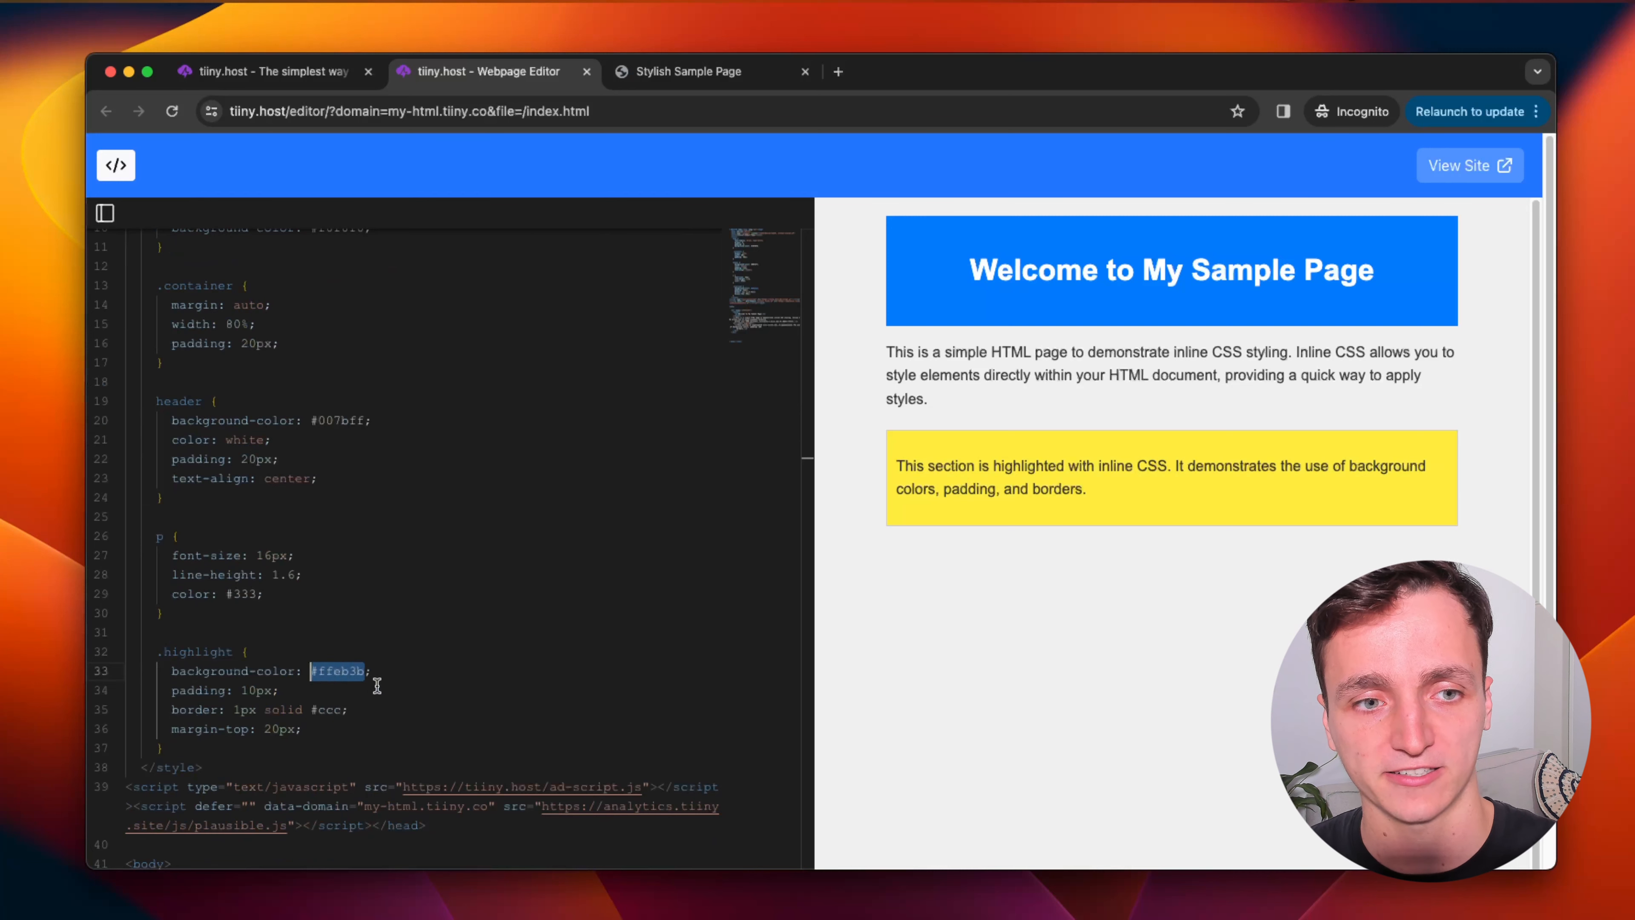
pyautogui.write('red')
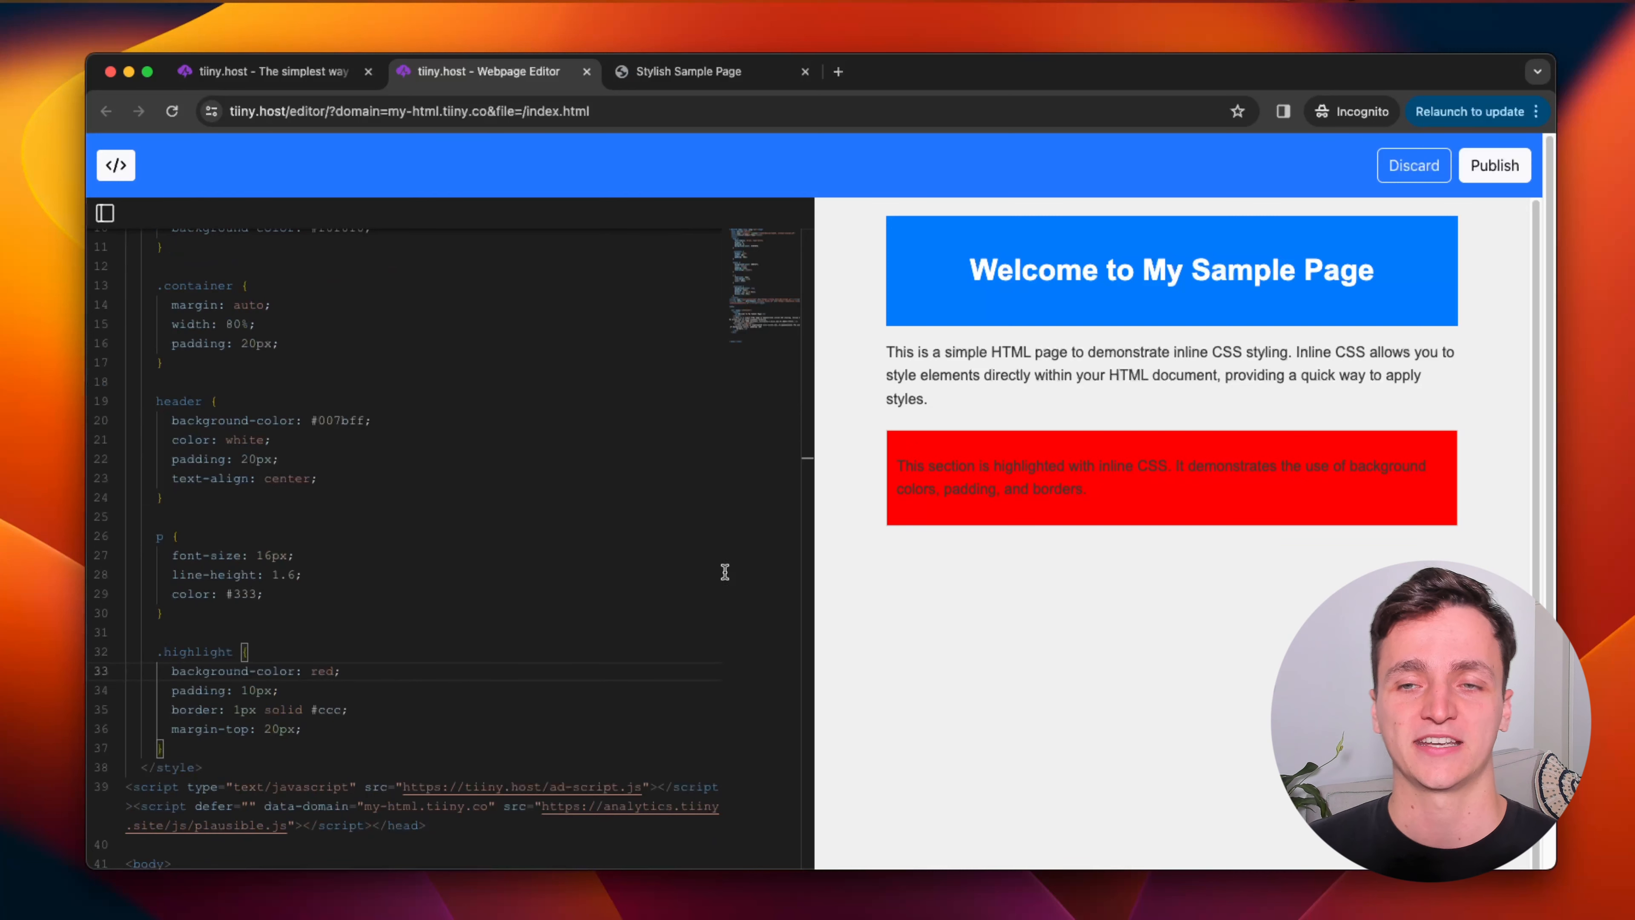
pyautogui.moveTo(915, 580)
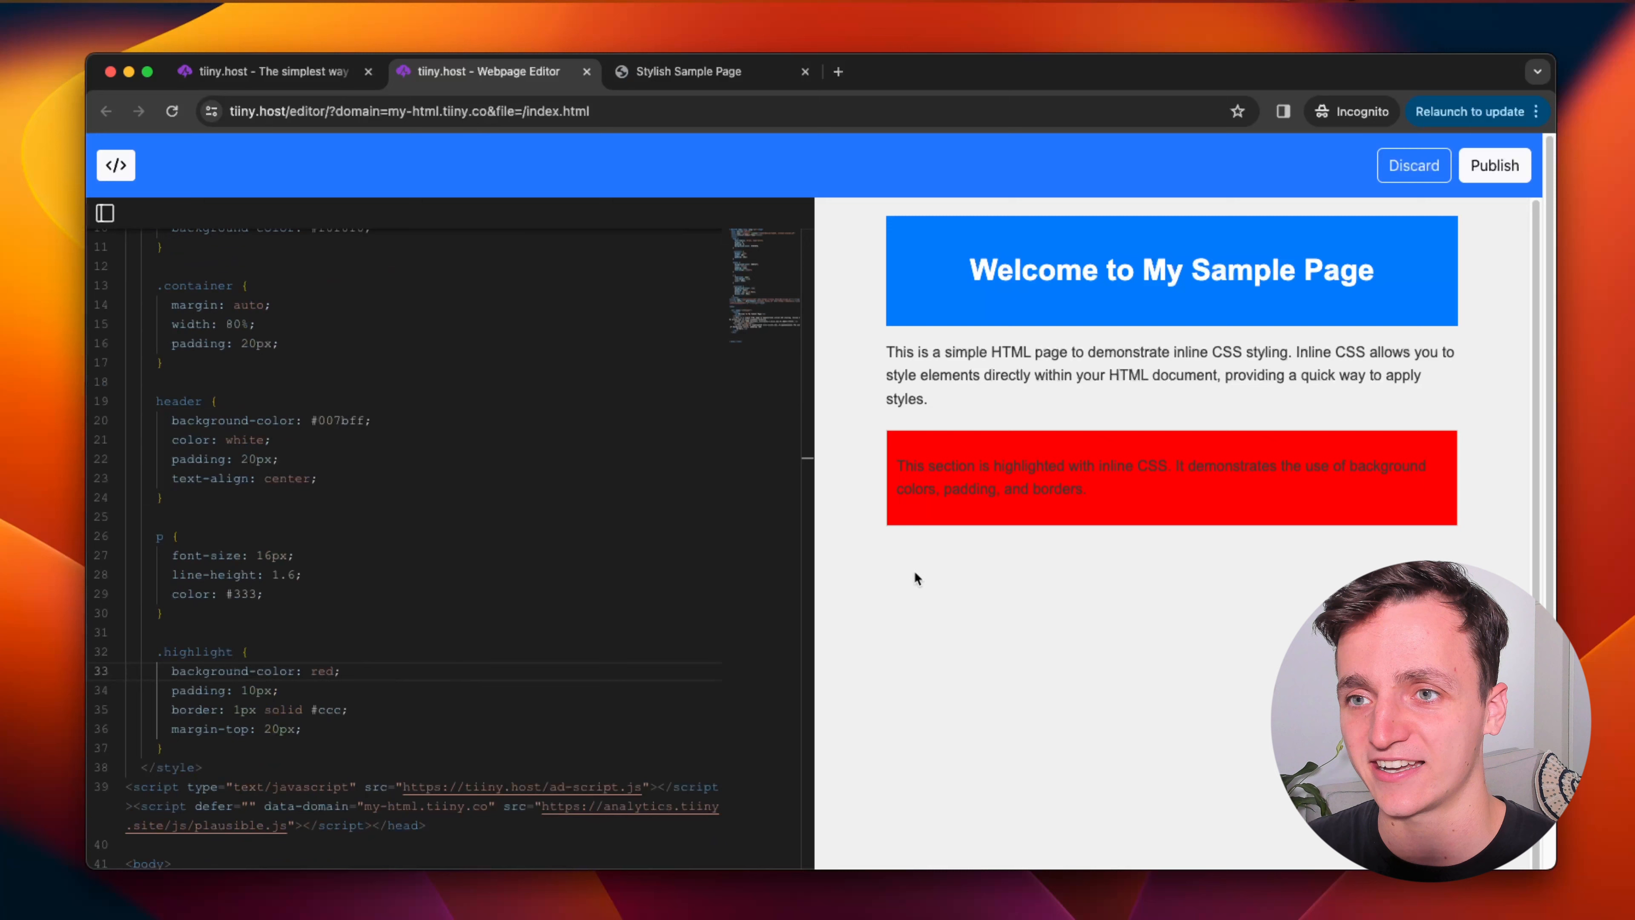
pyautogui.moveTo(1505, 164)
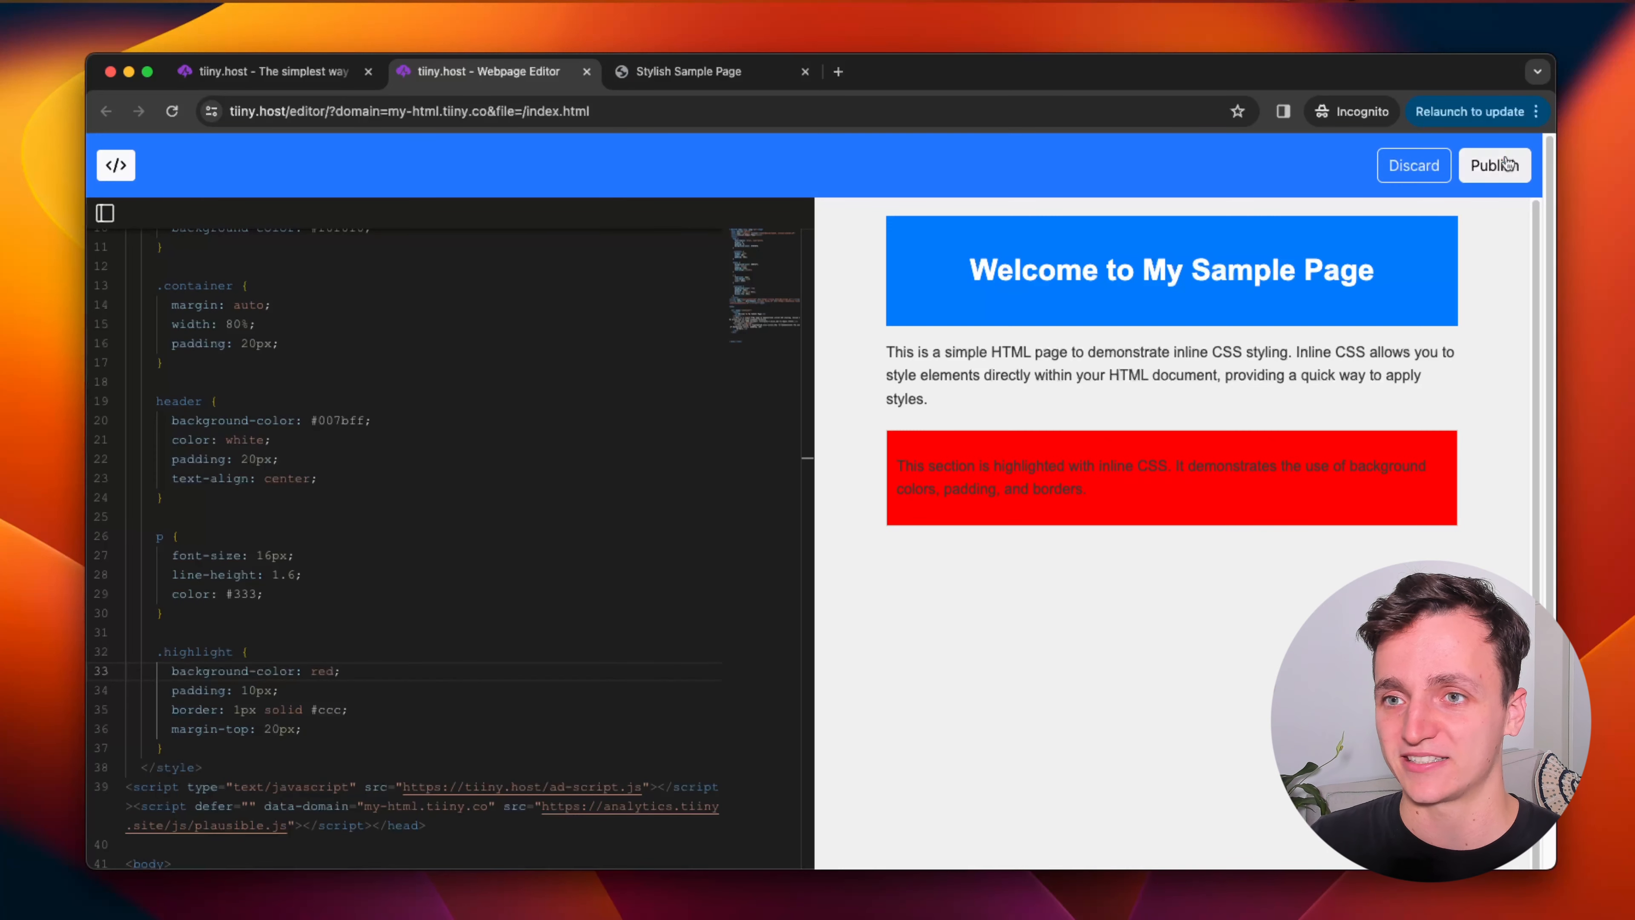
pyautogui.click(1495, 165)
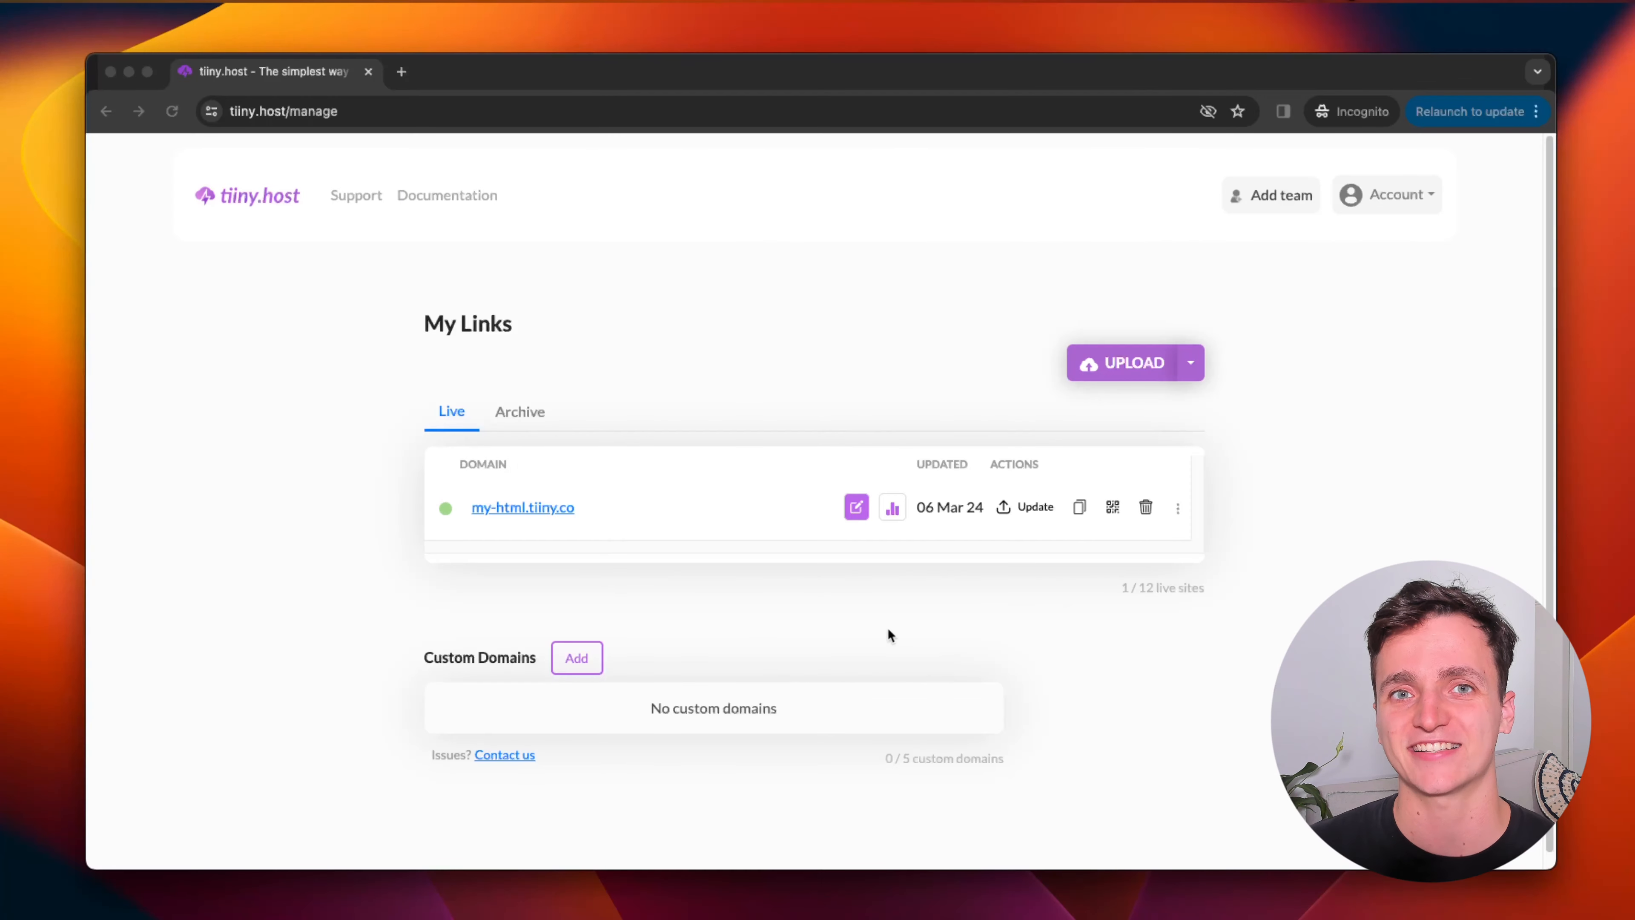
pyautogui.moveTo(882, 631)
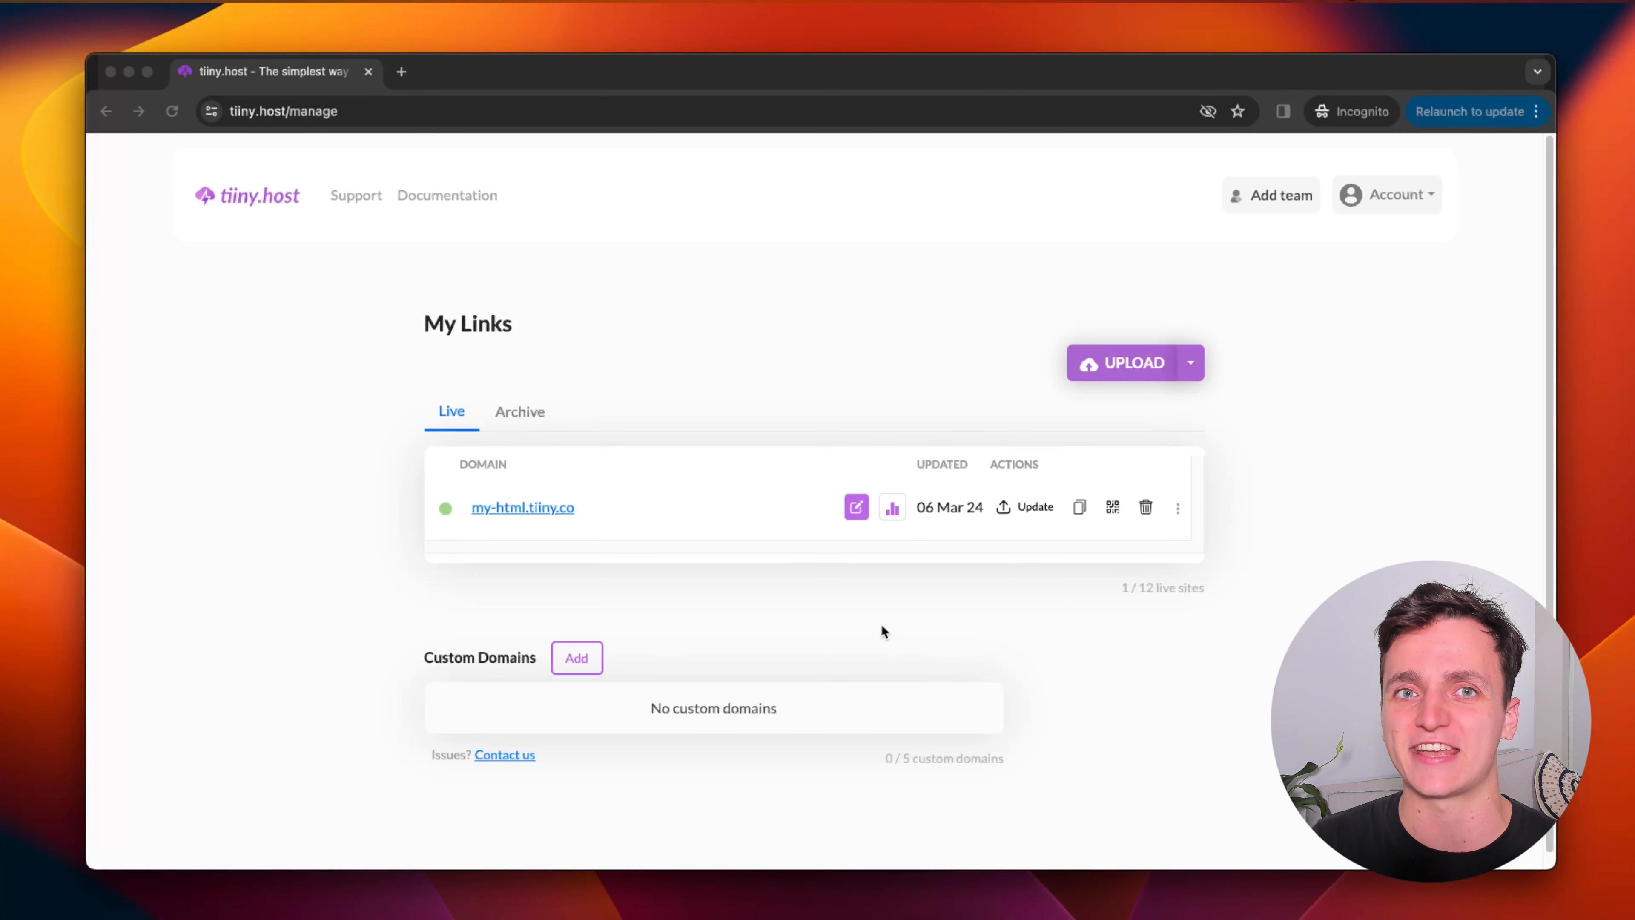
pyautogui.moveTo(1147, 509)
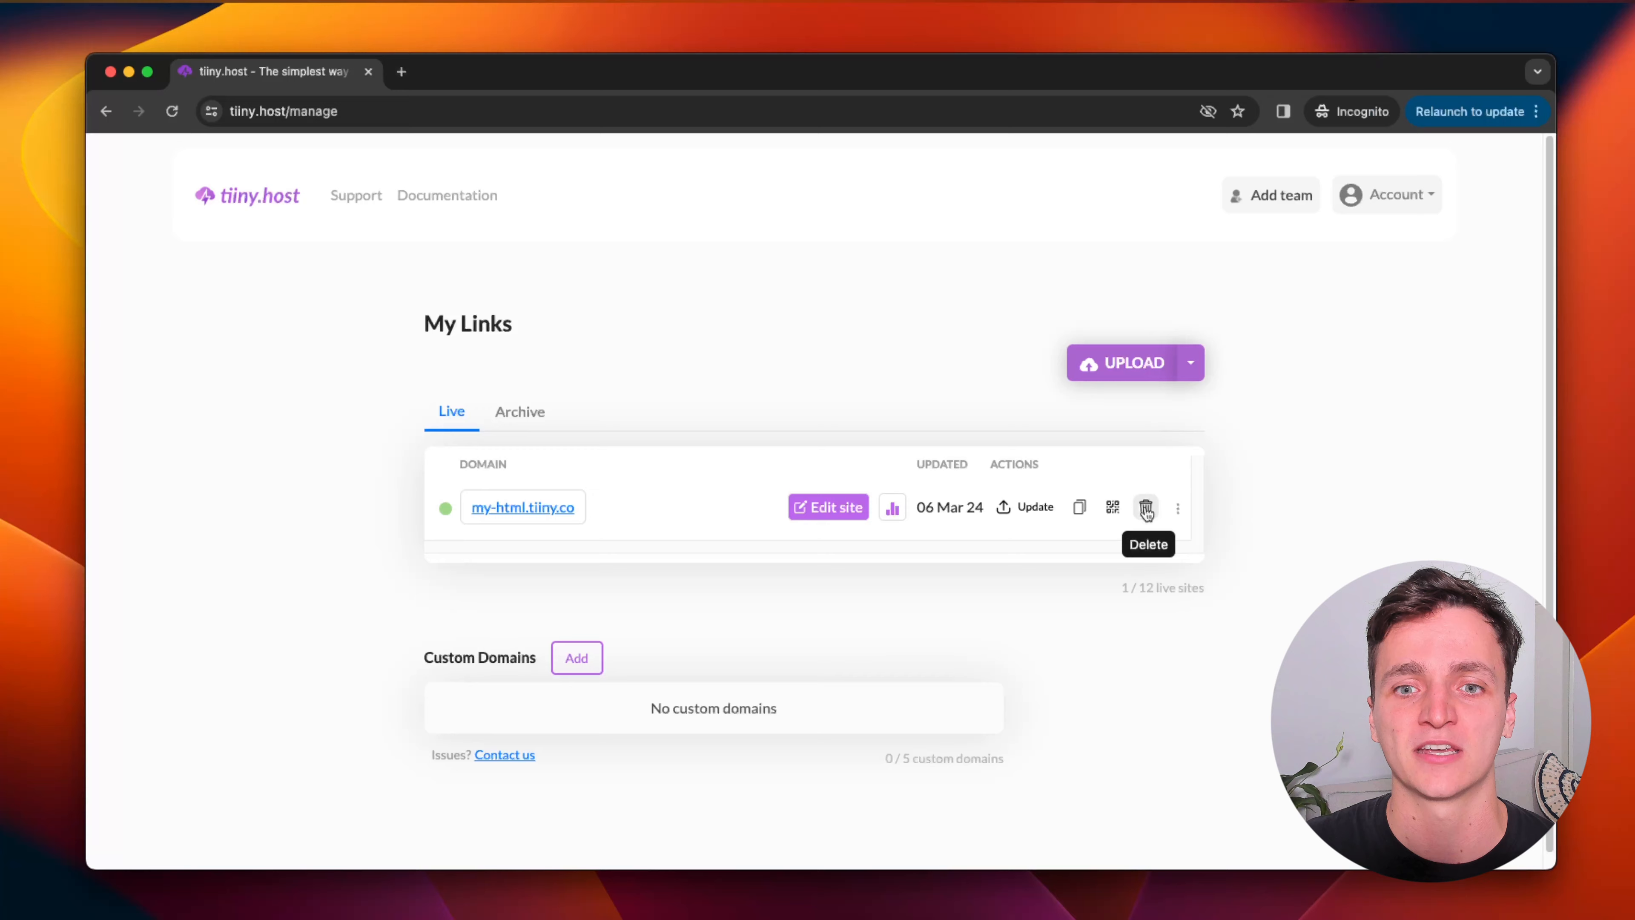
# - Delete the my-html.tiny.co site from the My Links list
pyautogui.click(1146, 508)
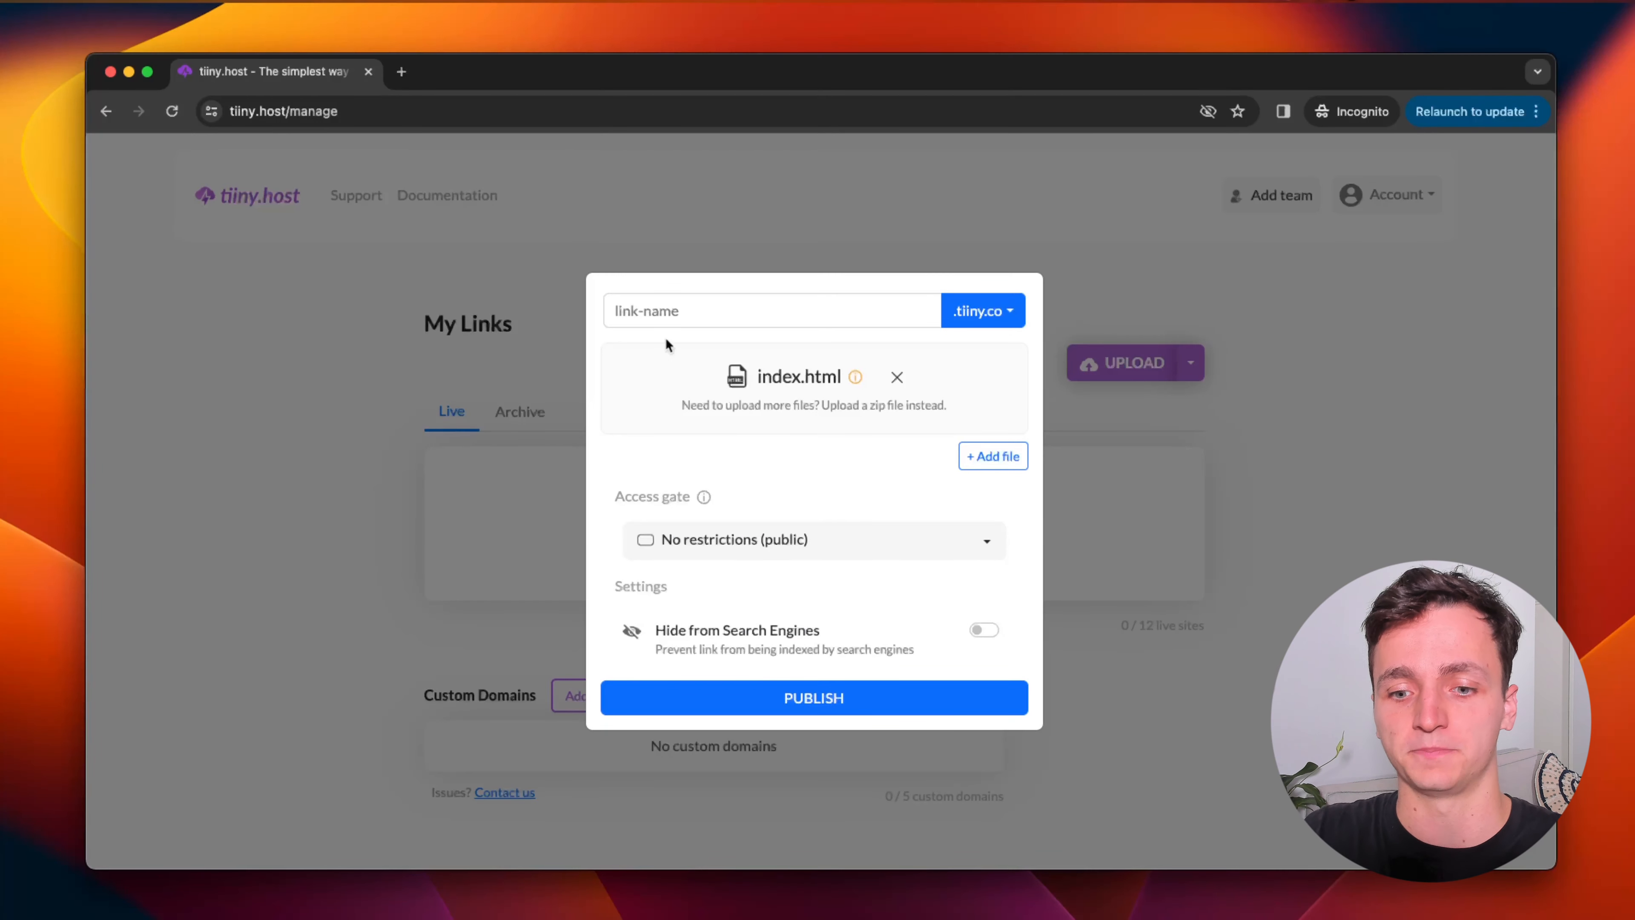
# - Republish index.html as my-html.tiny.co with a Password protected access gate and password 'password'
pyautogui.write('my-html')
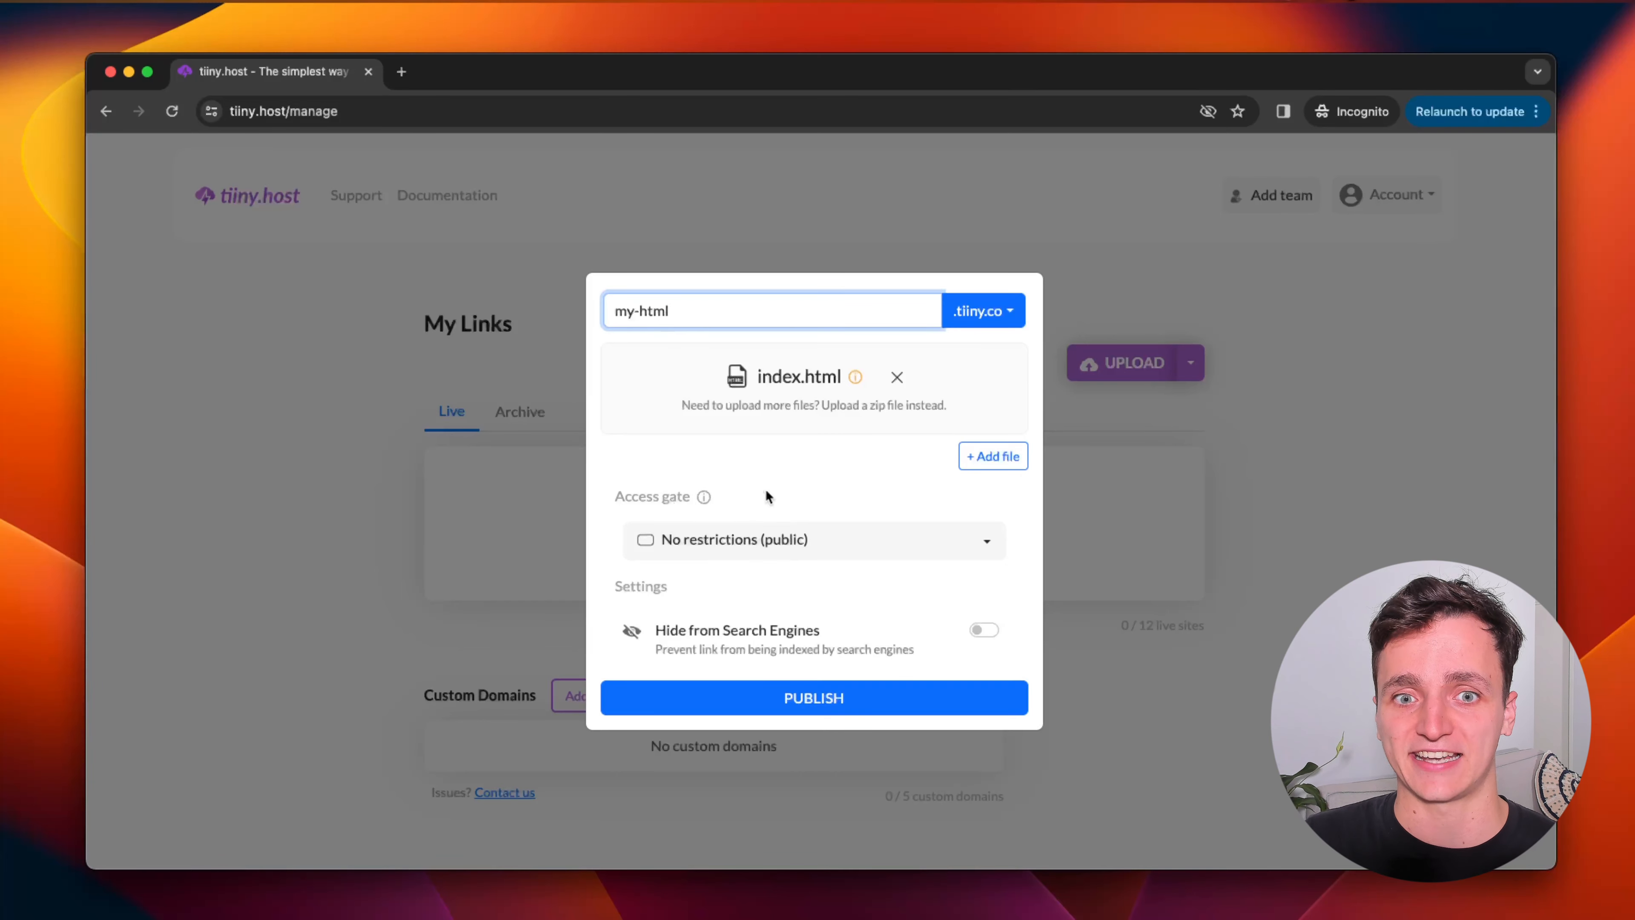
pyautogui.click(812, 540)
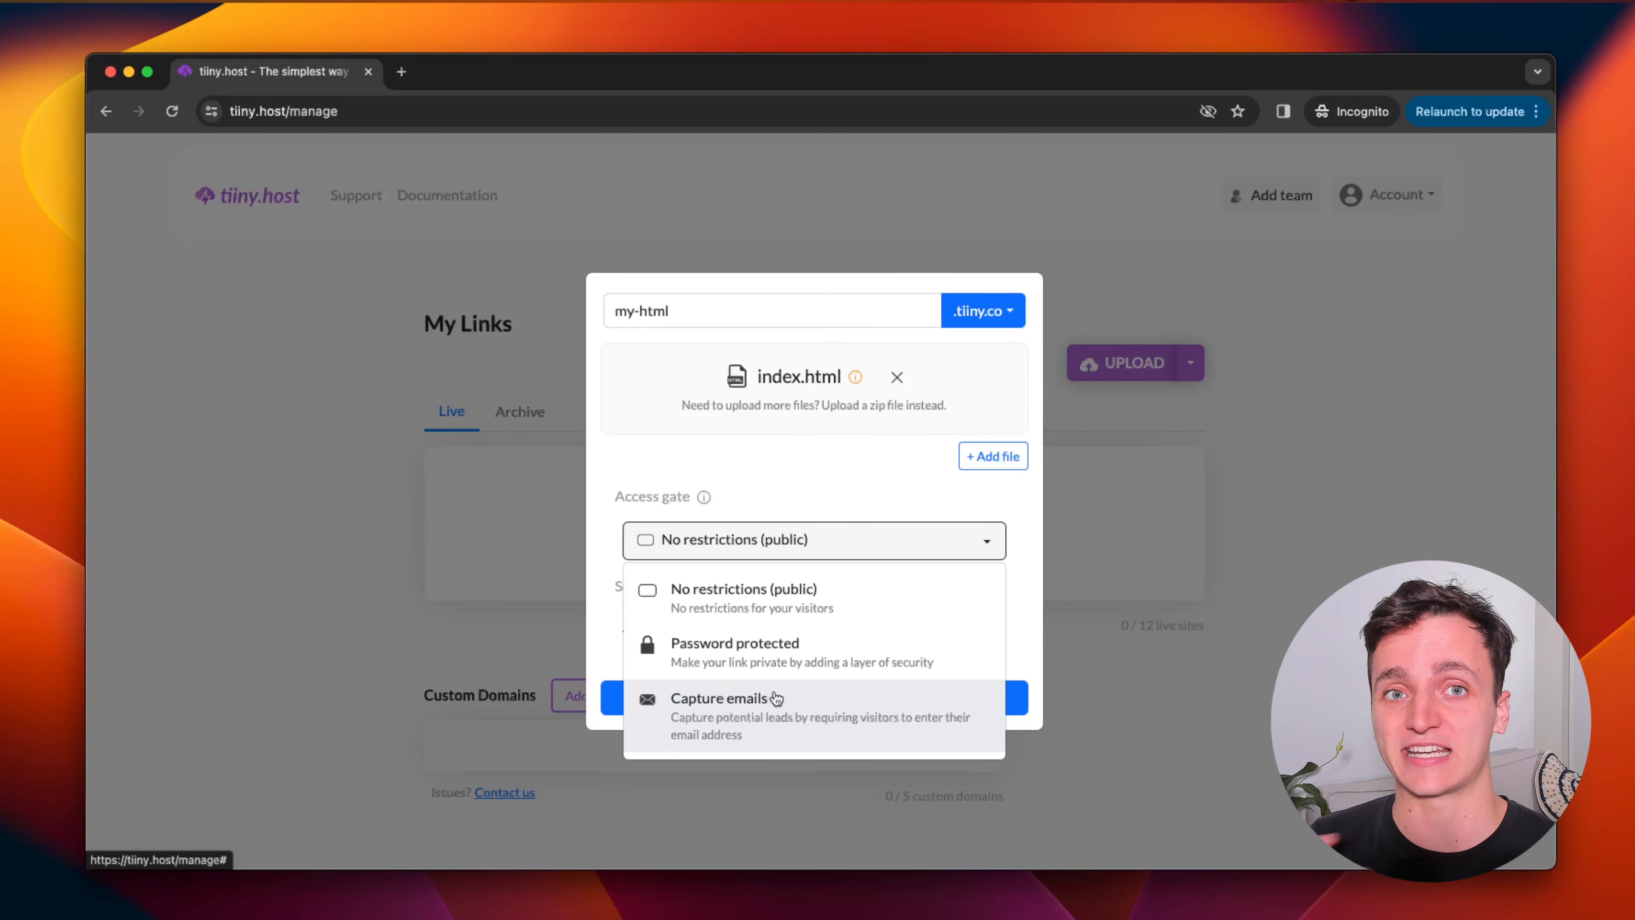
pyautogui.moveTo(784, 661)
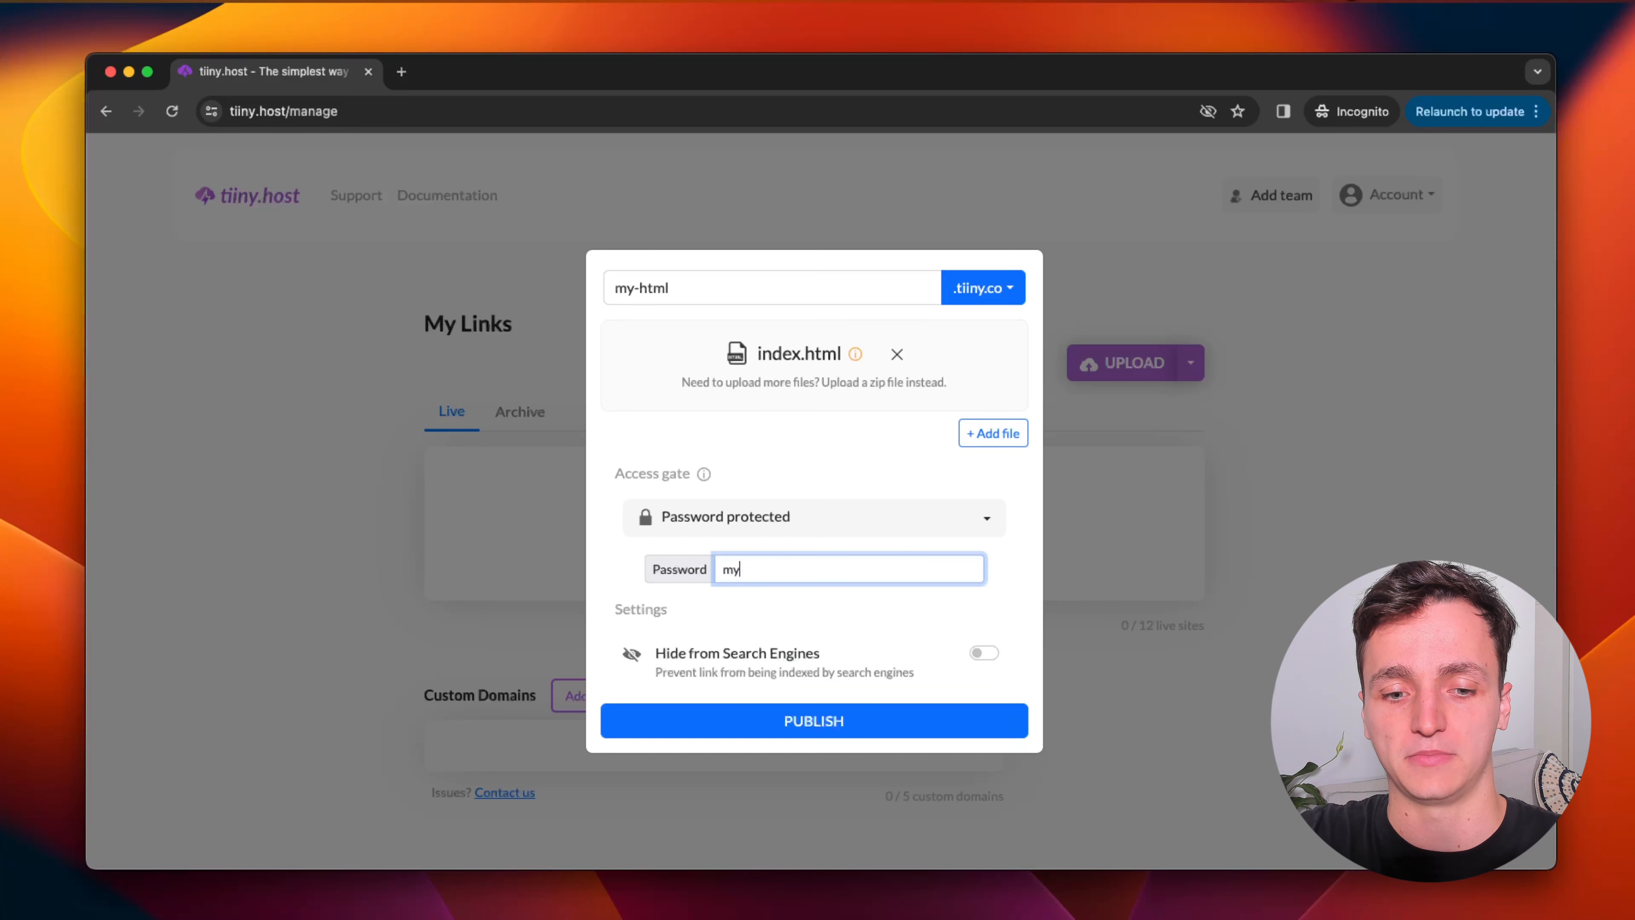
pyautogui.write('password')
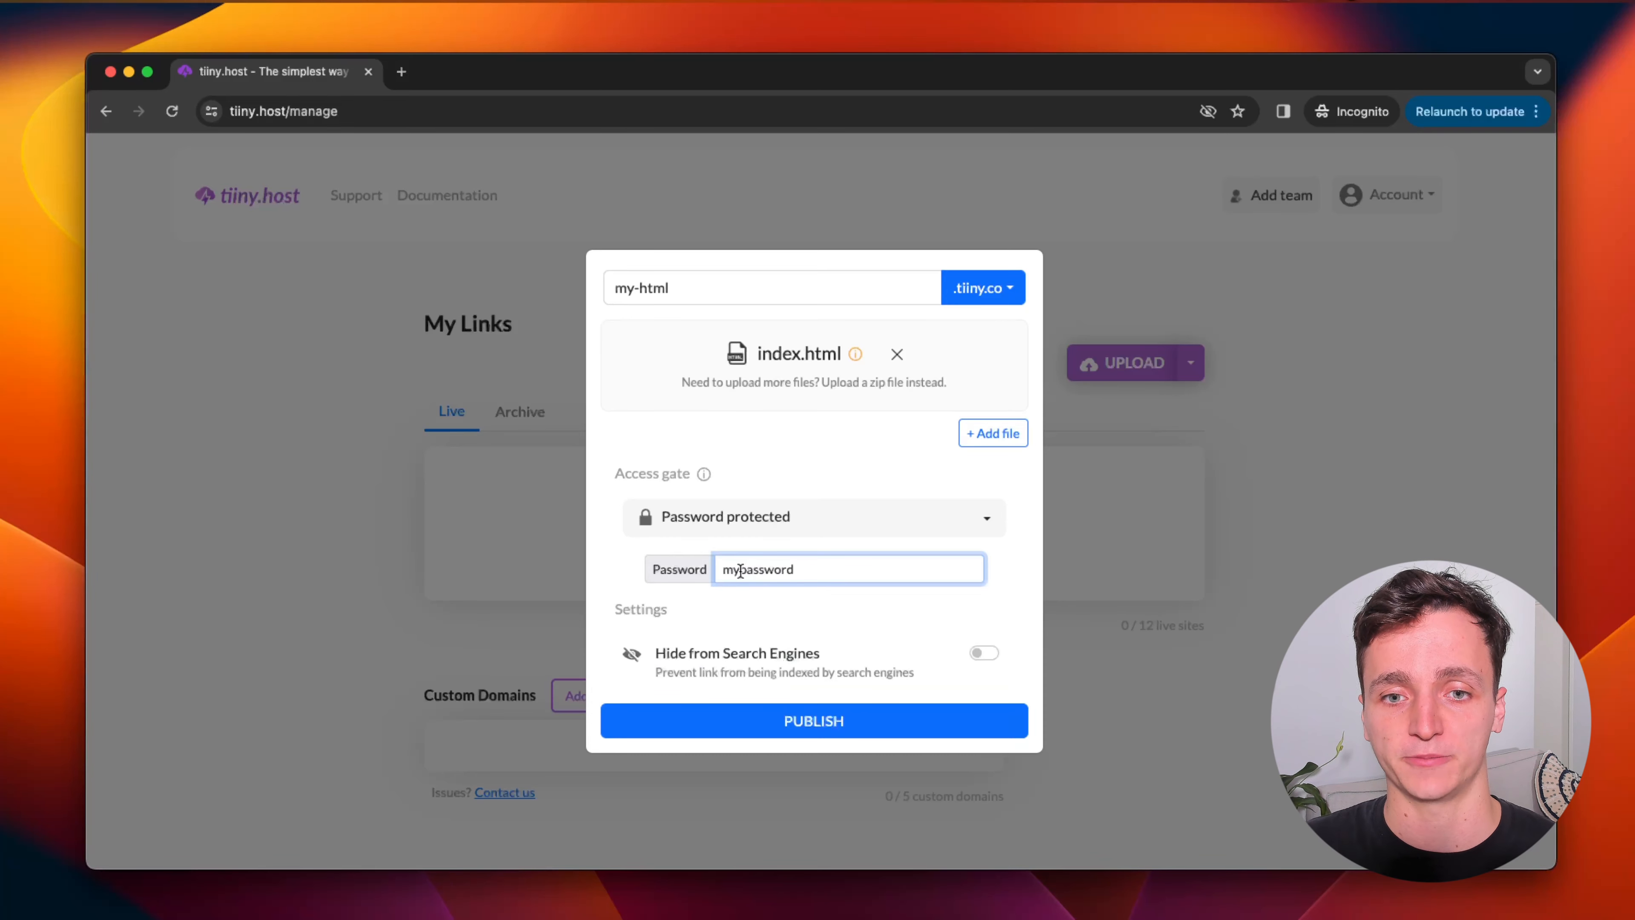
pyautogui.click(813, 720)
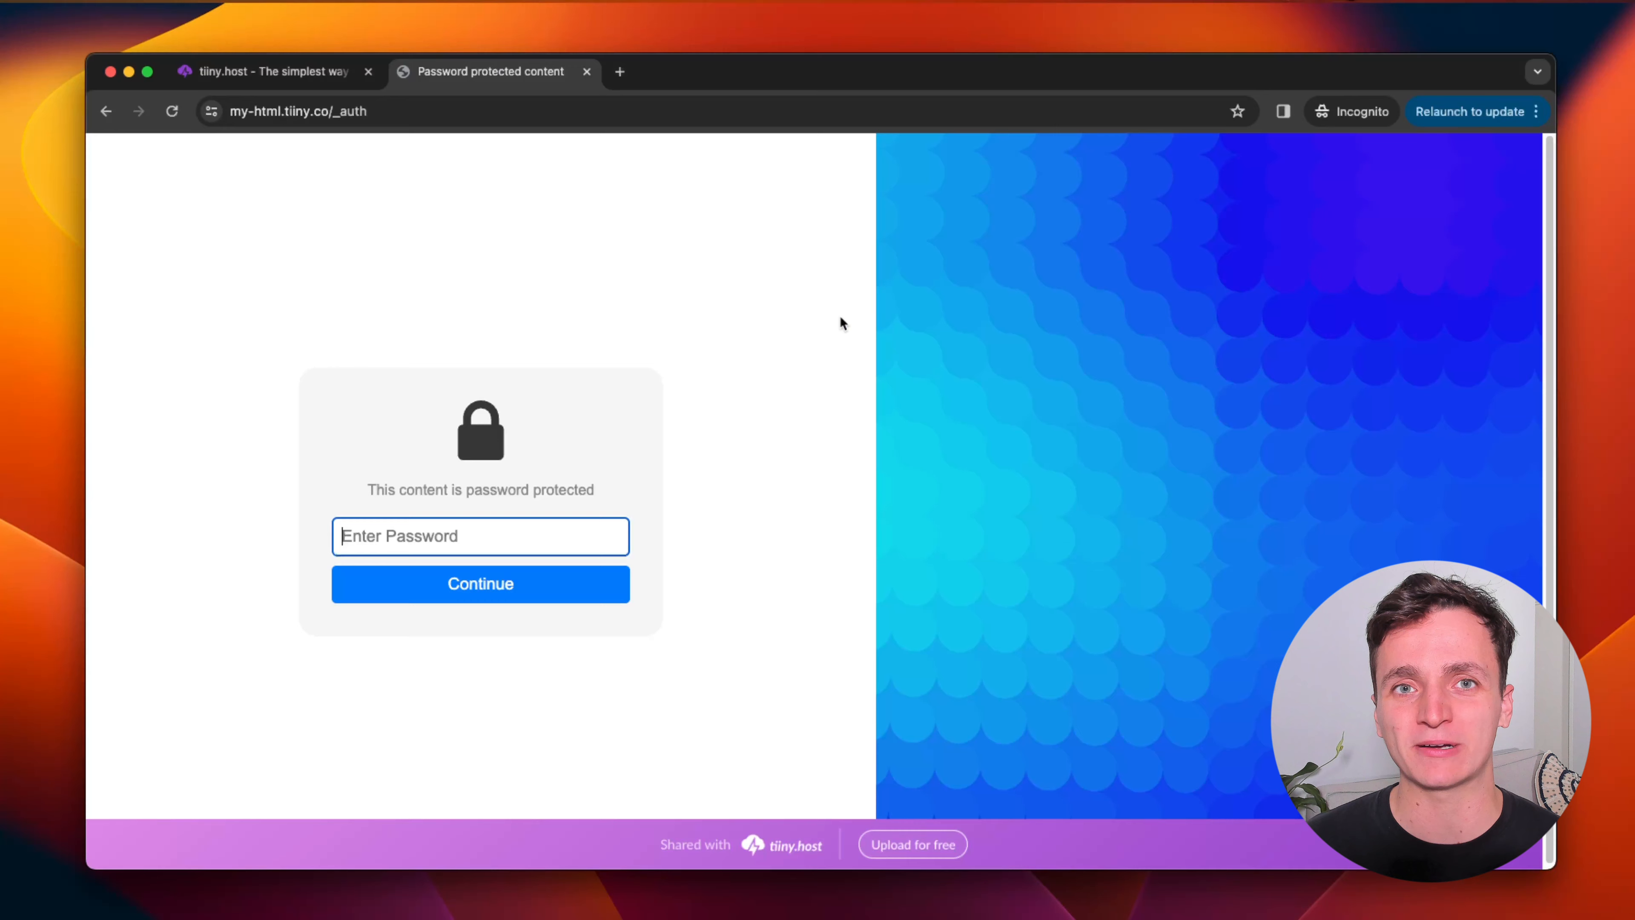
pyautogui.moveTo(736, 303)
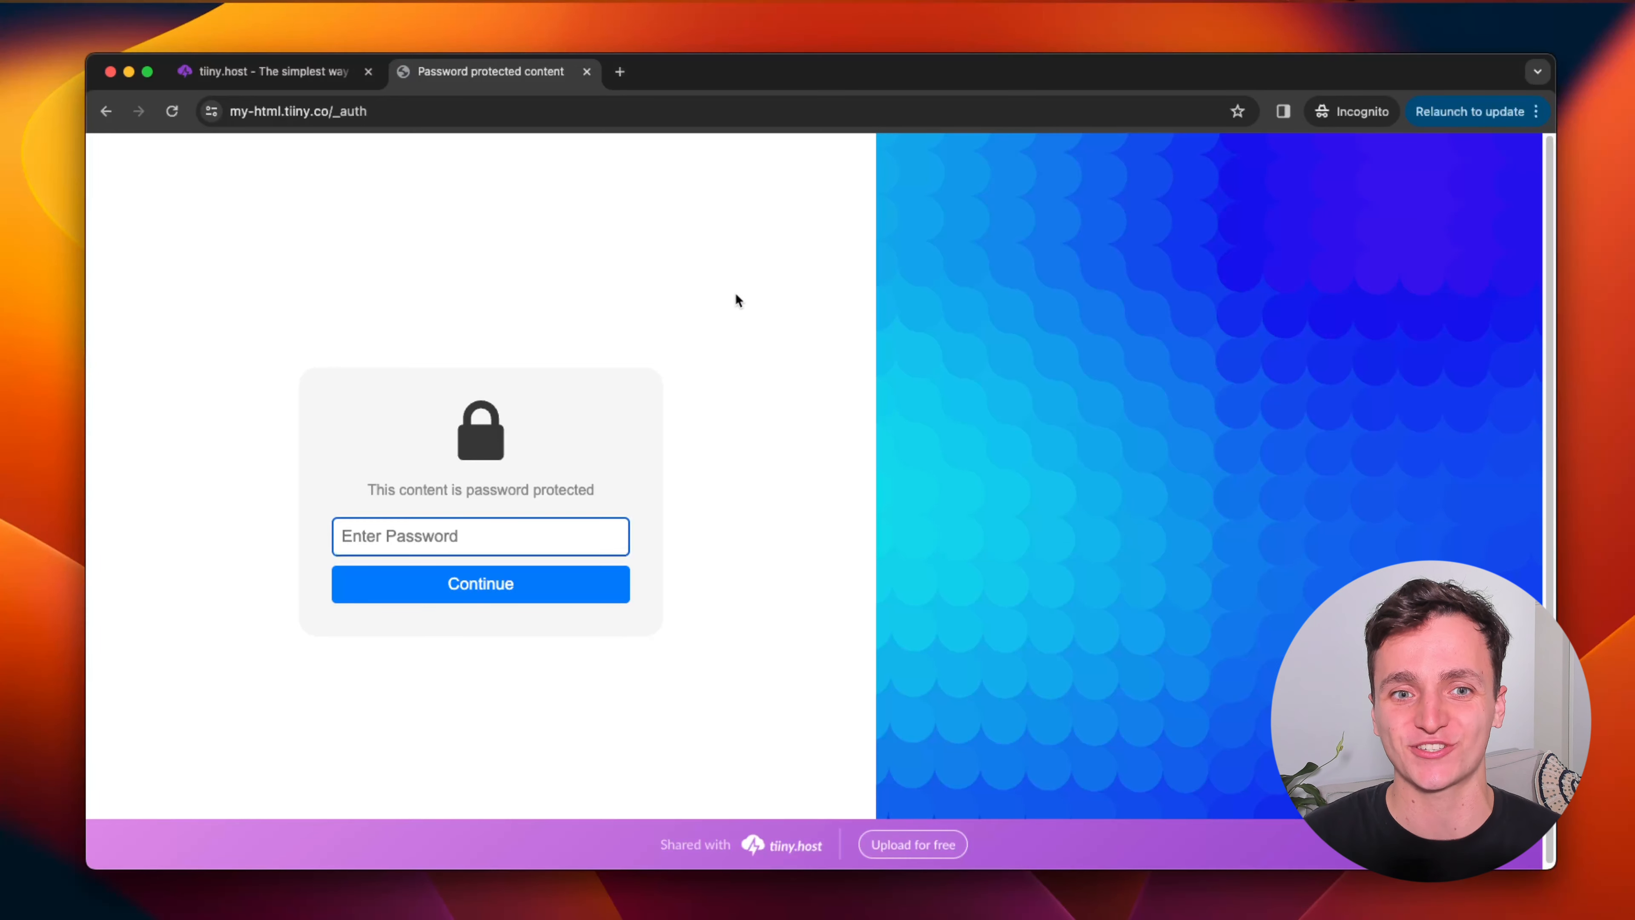
pyautogui.moveTo(1177, 437)
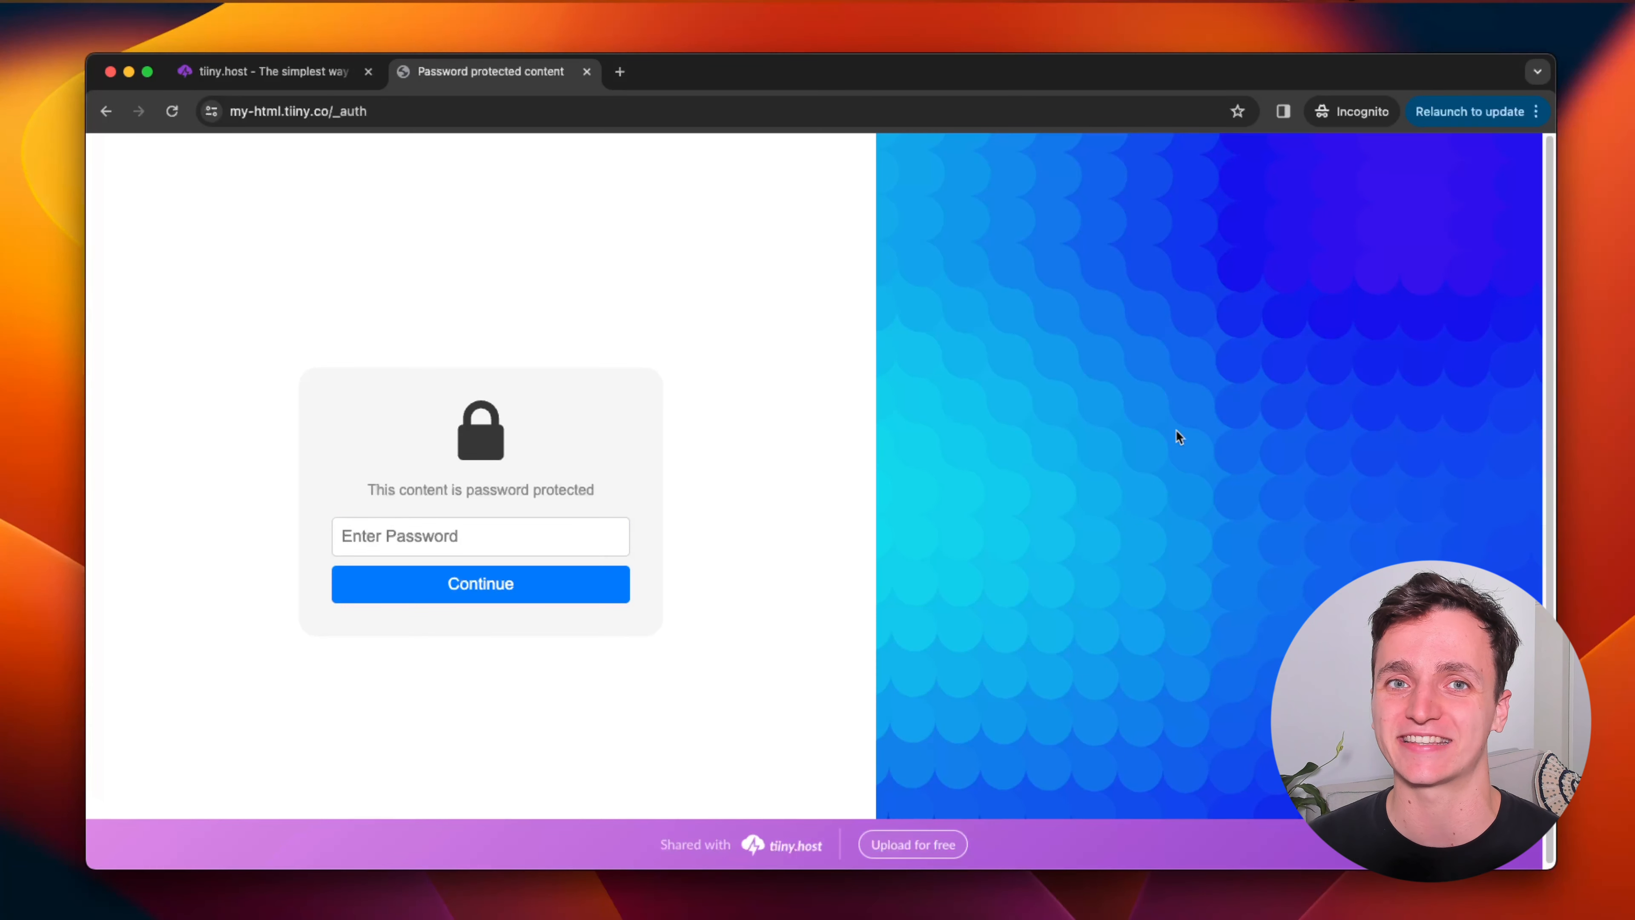
pyautogui.moveTo(754, 303)
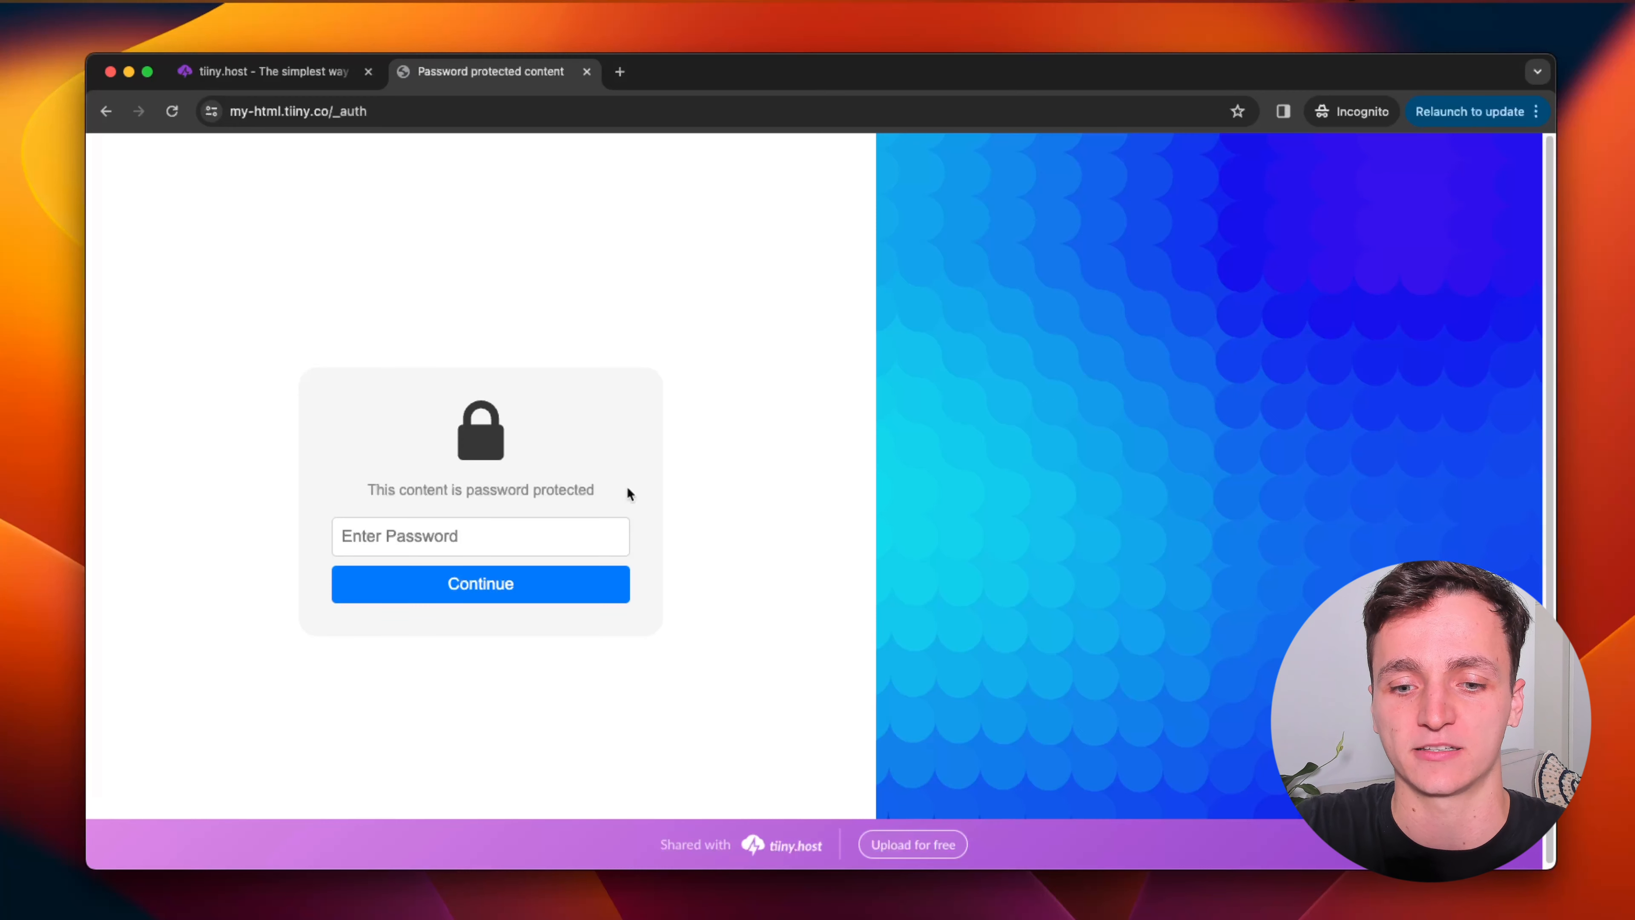
# - Enter the password on the my-html.tiny.co gate to unlock the sample page
pyautogui.write('••••••')
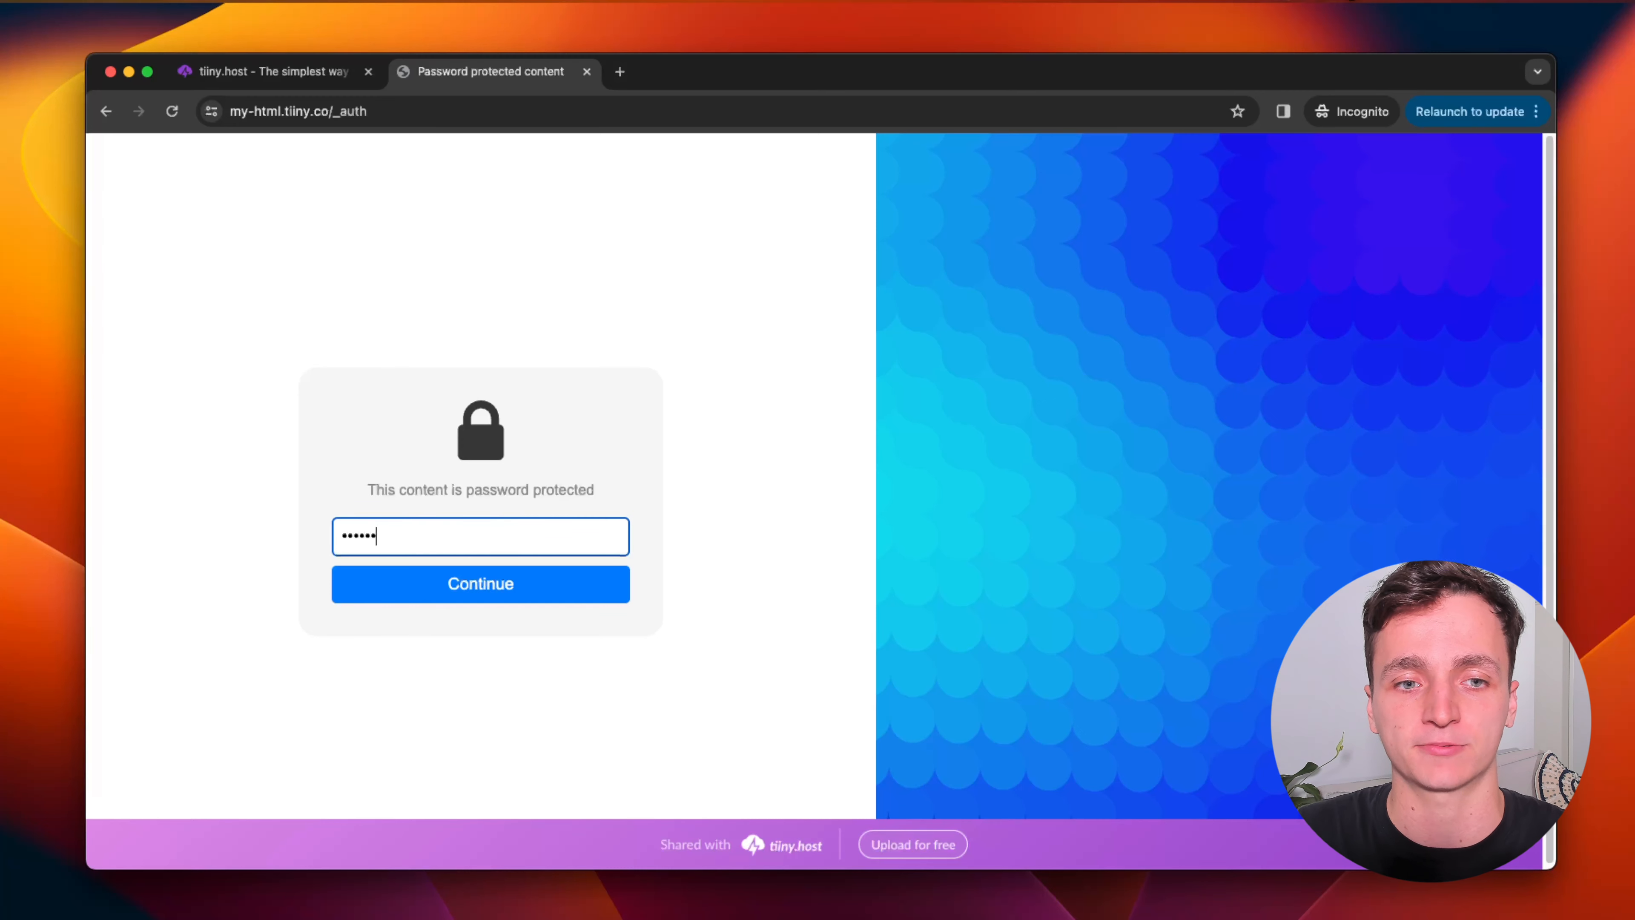
pyautogui.click(432, 592)
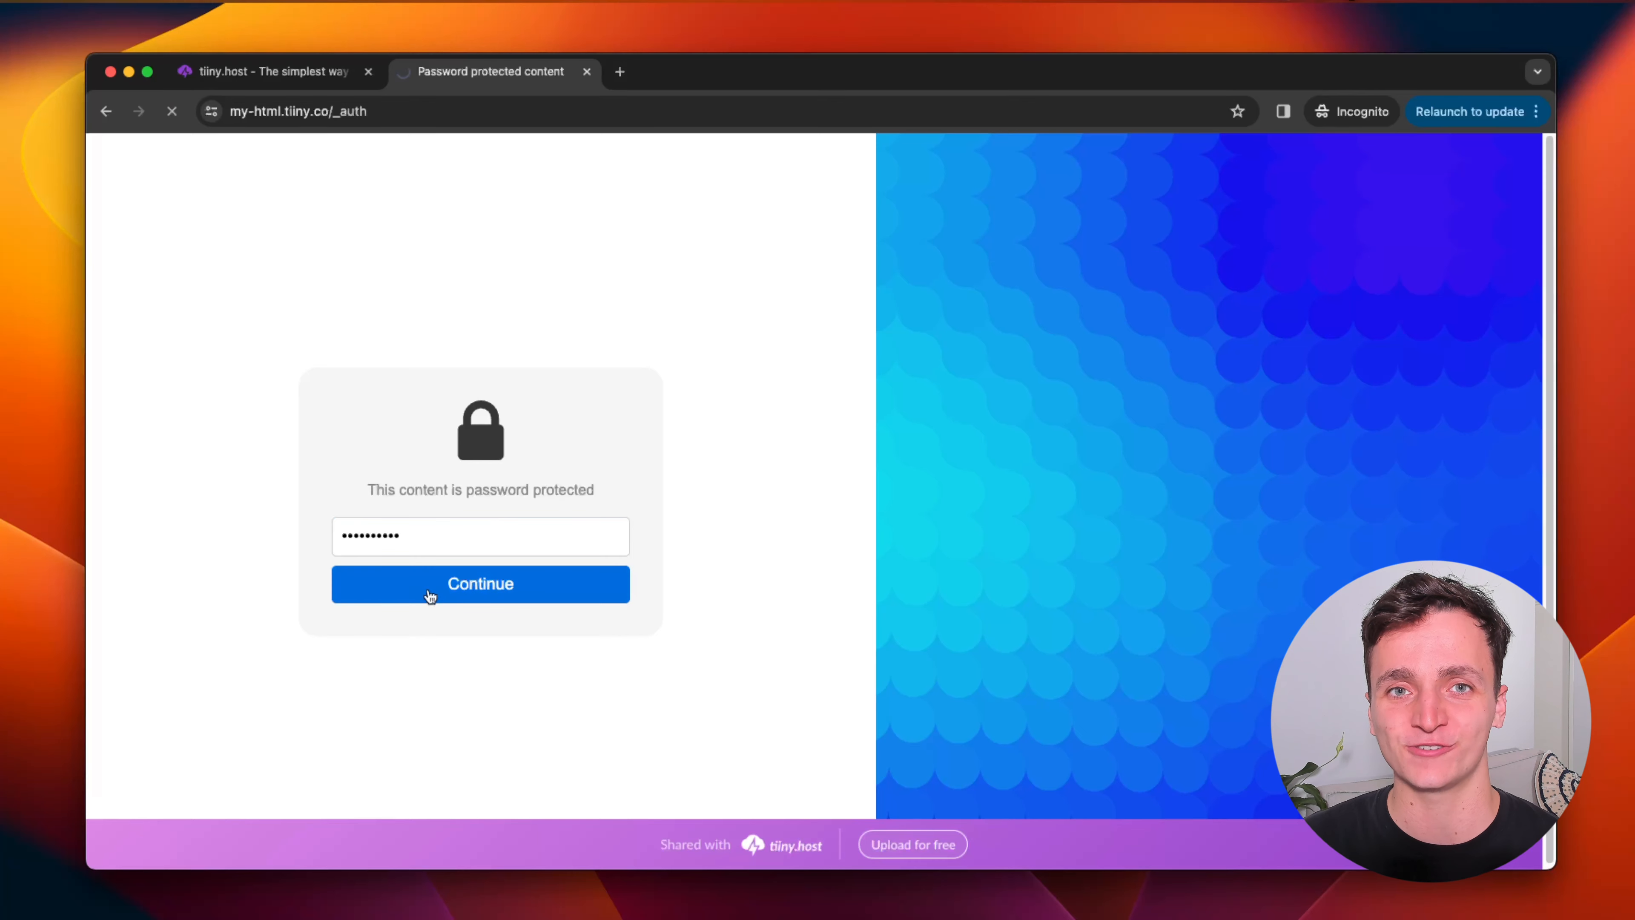
pyautogui.click(480, 584)
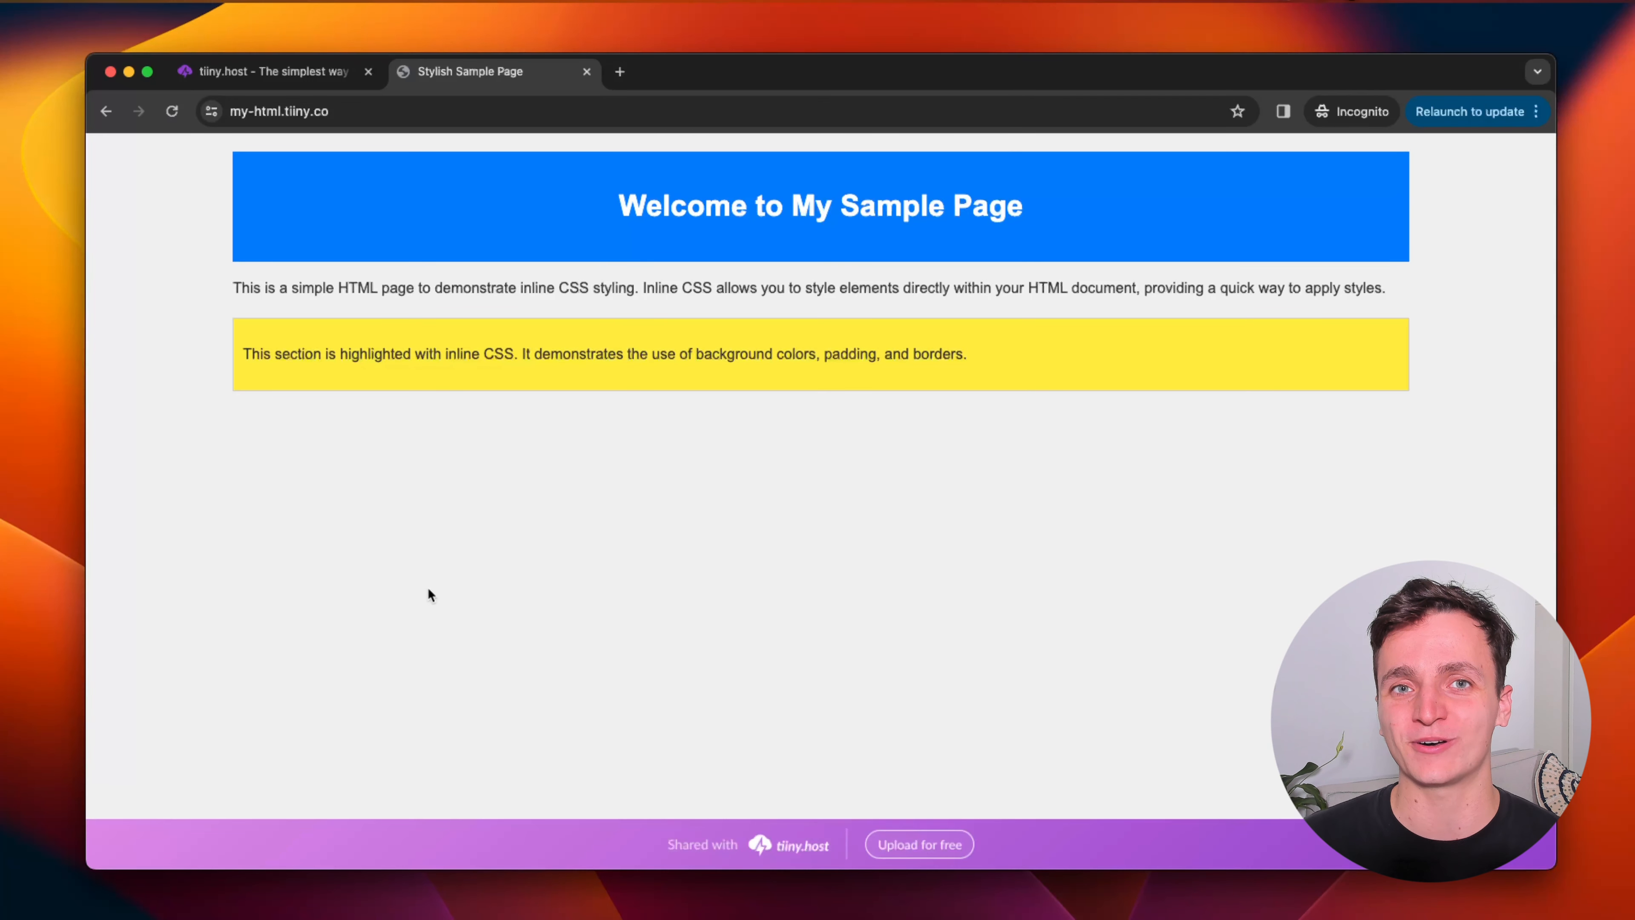